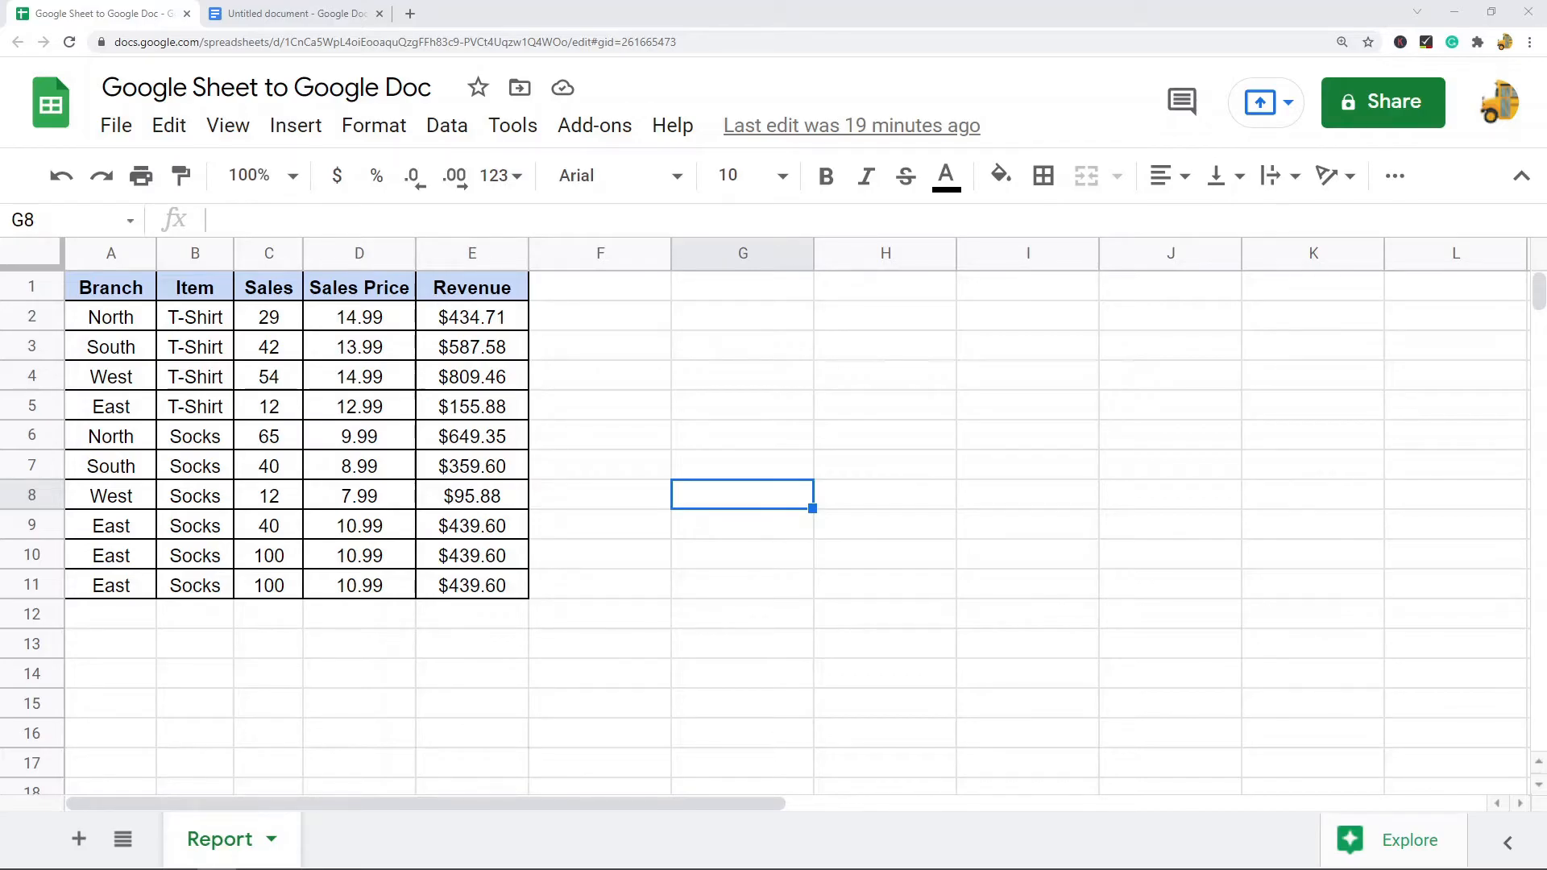
mouse_move(925, 497)
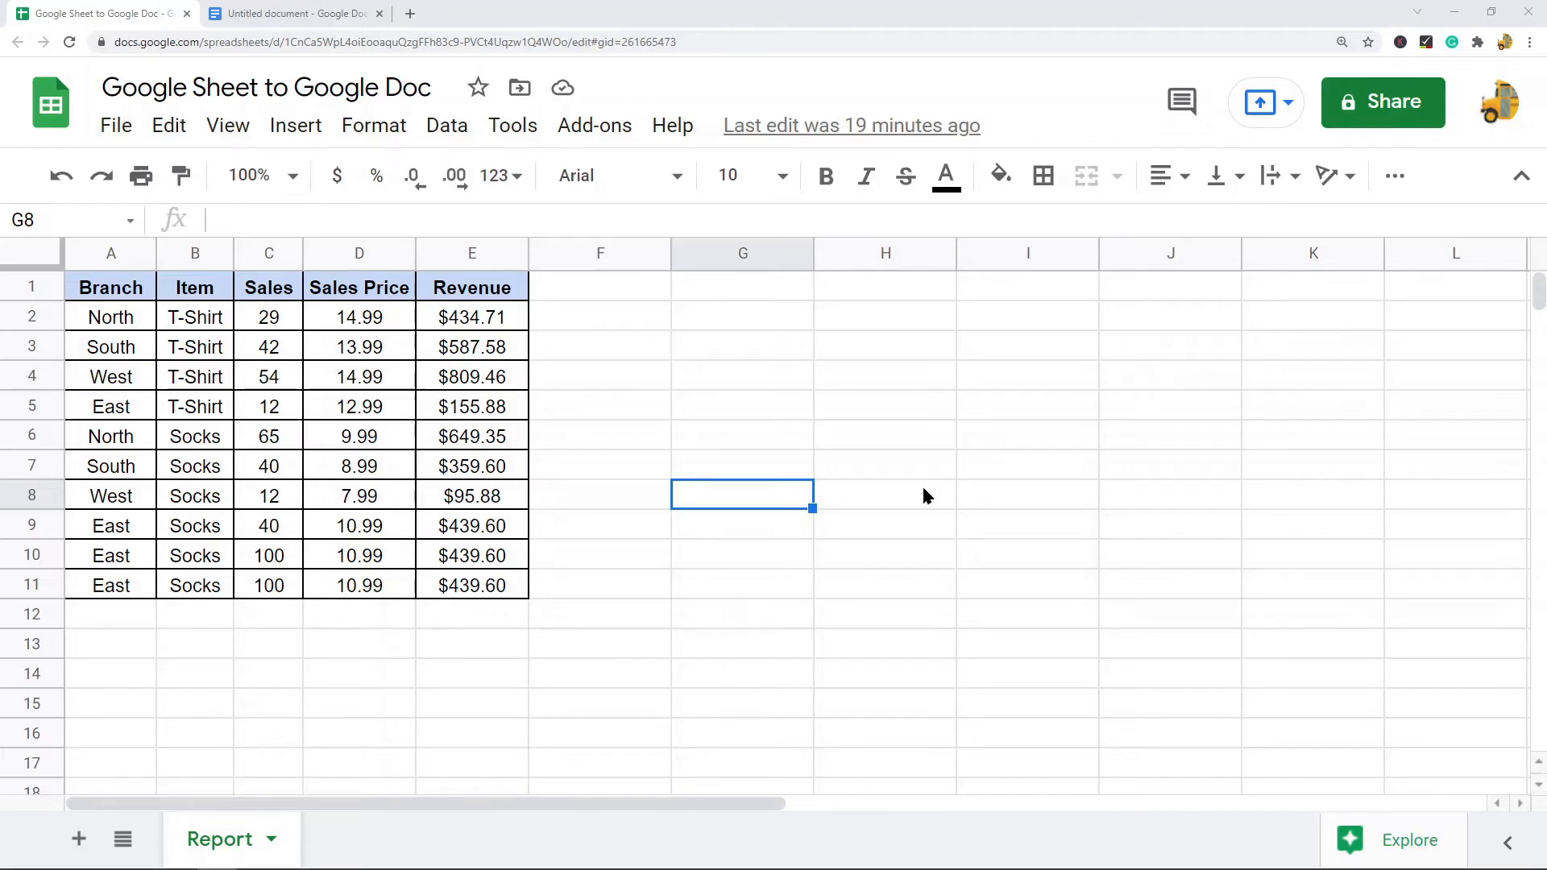
mouse_move(123, 330)
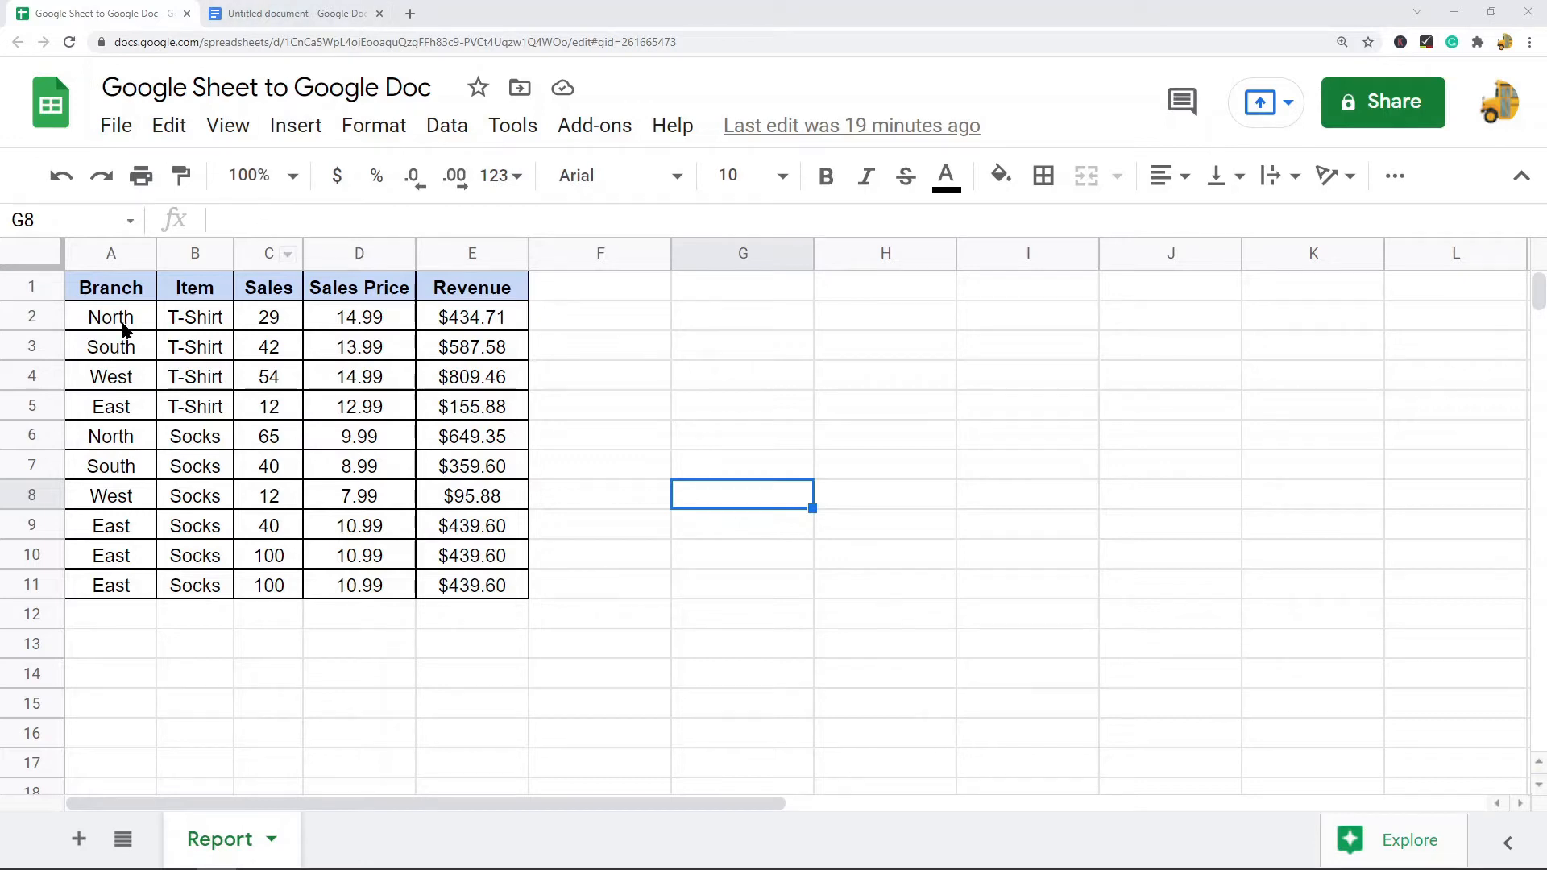
Step: Switch from the Branch sales spreadsheet to the blank Untitled Google Doc
click(293, 13)
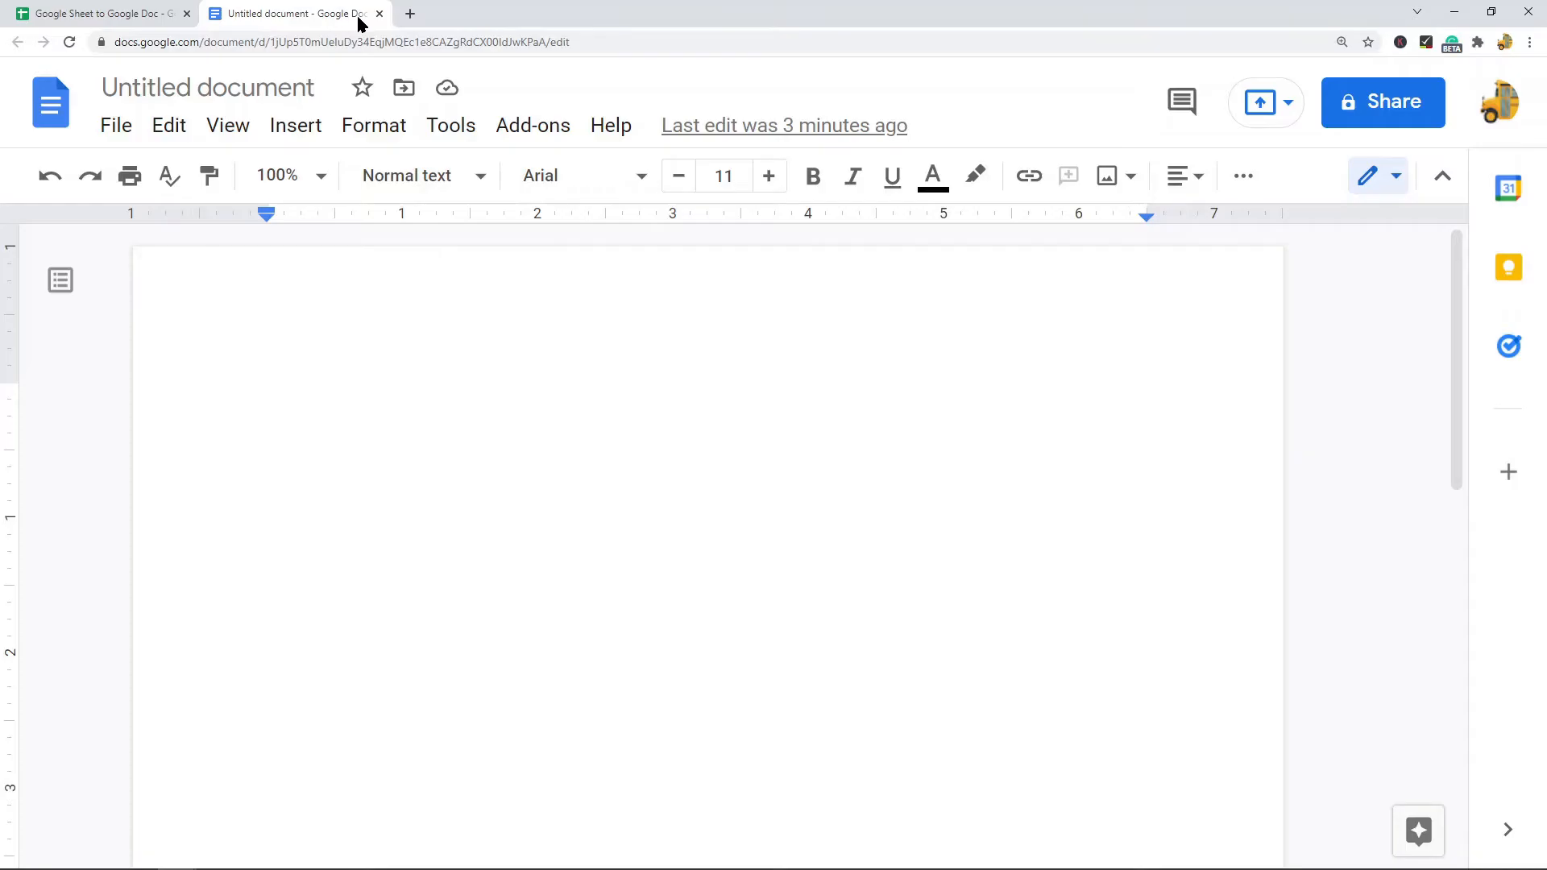
mouse_move(630, 506)
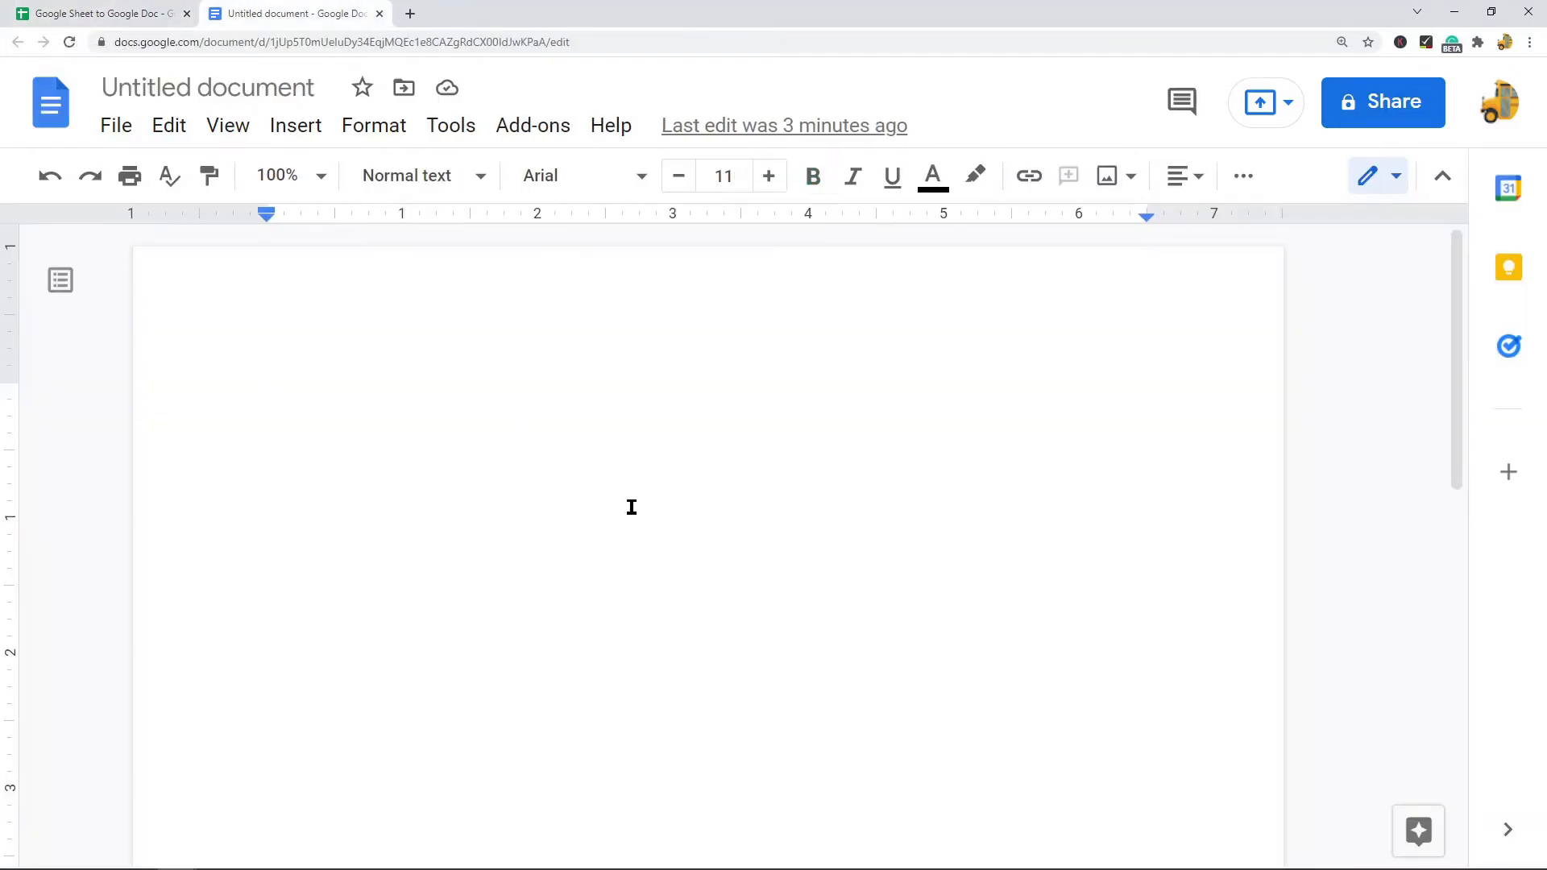
mouse_move(574, 551)
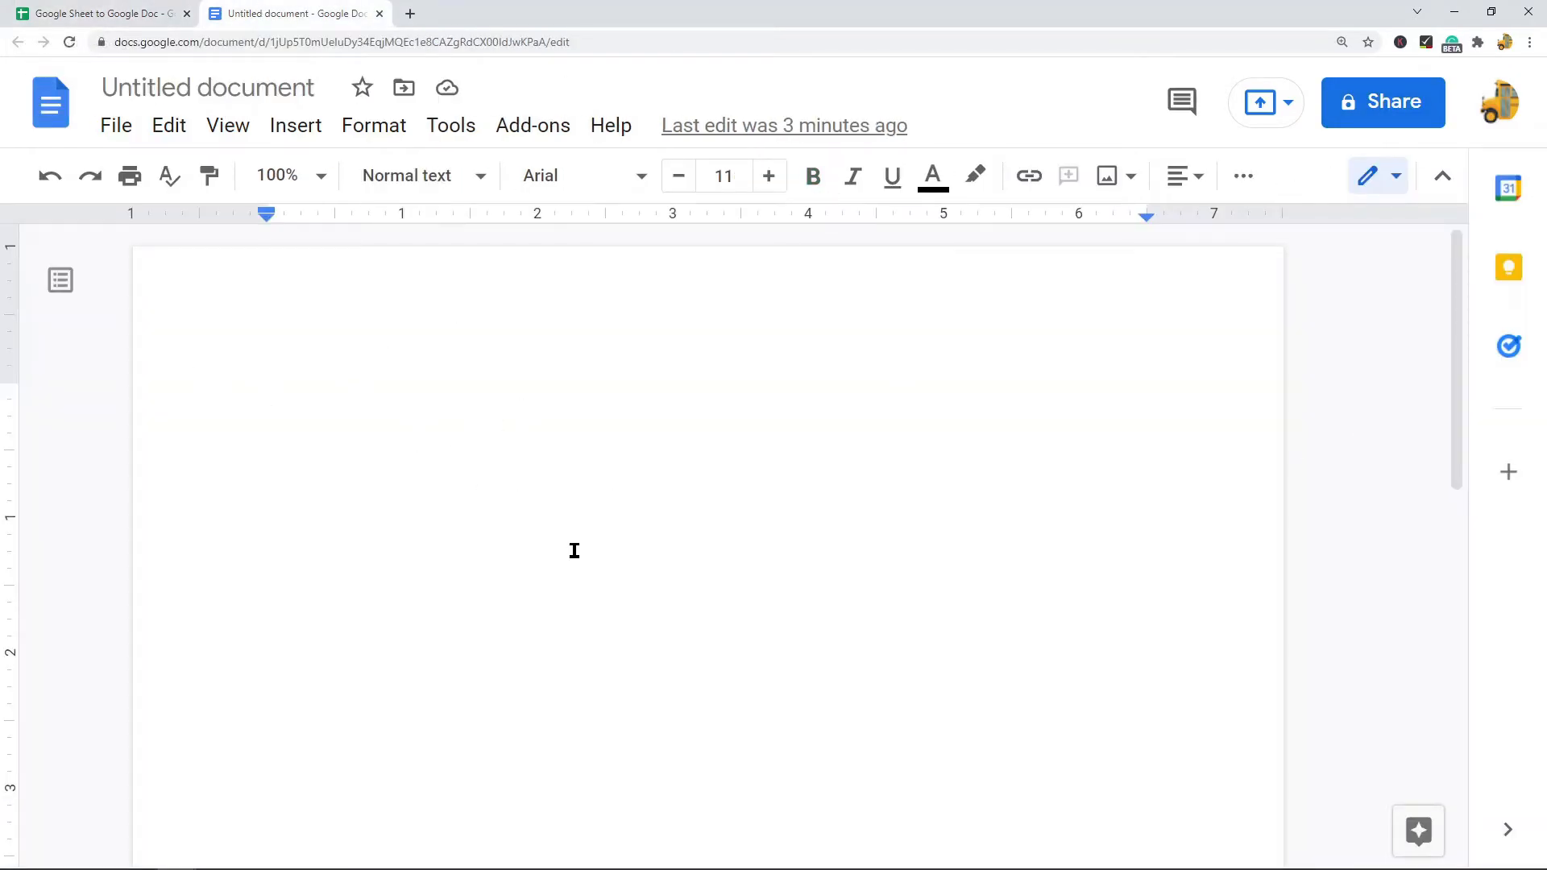
mouse_move(564, 469)
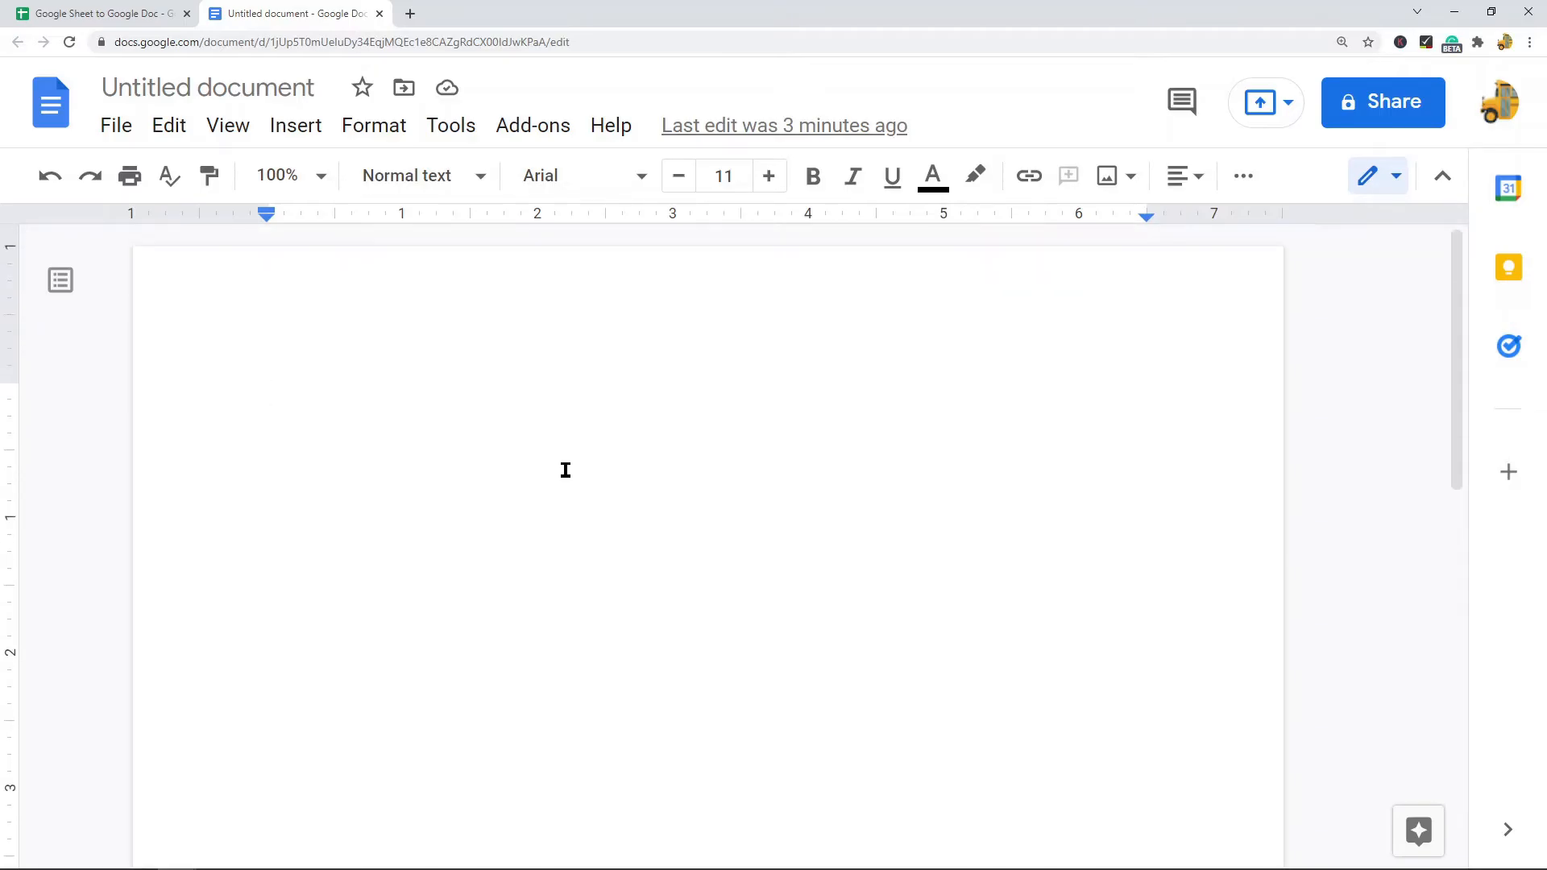
mouse_move(614, 438)
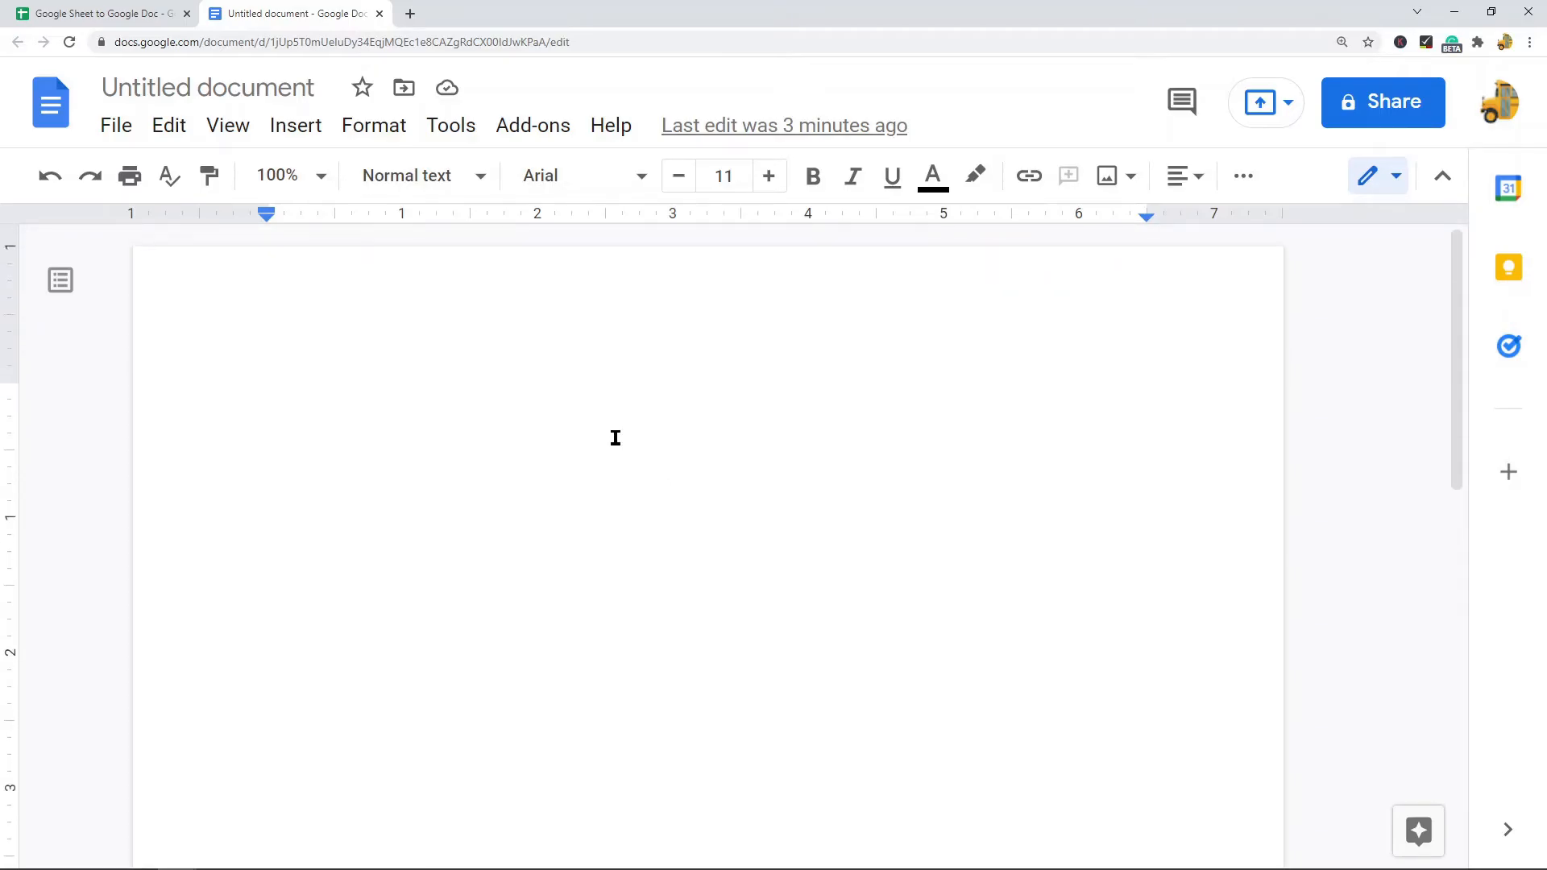
Step: Back in the sheet, select the sales table A1:E11 and copy it to the clipboard
click(98, 14)
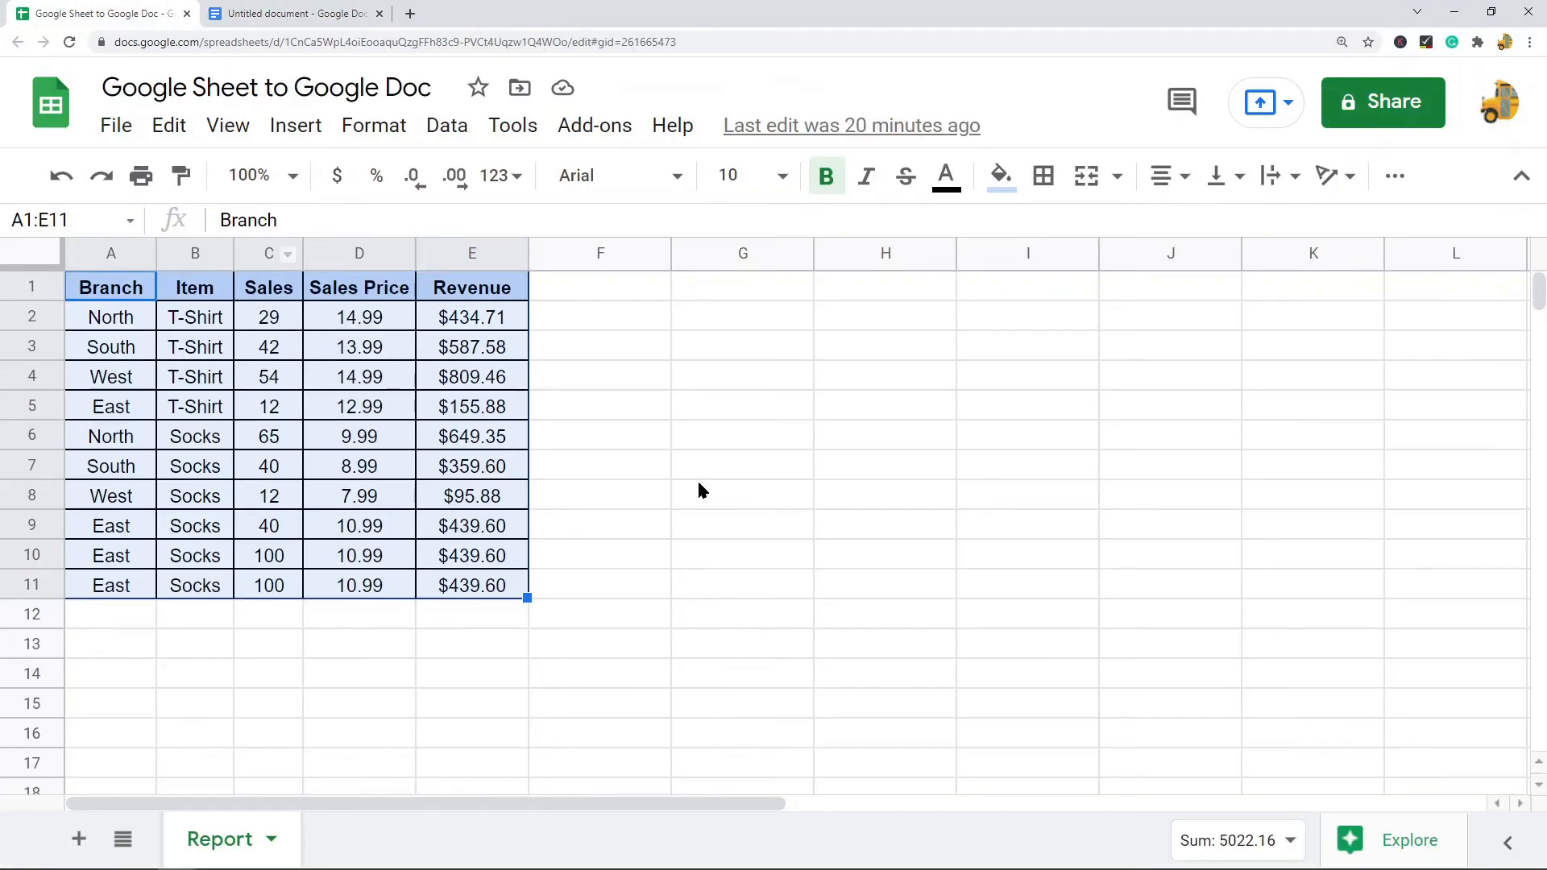
click(741, 464)
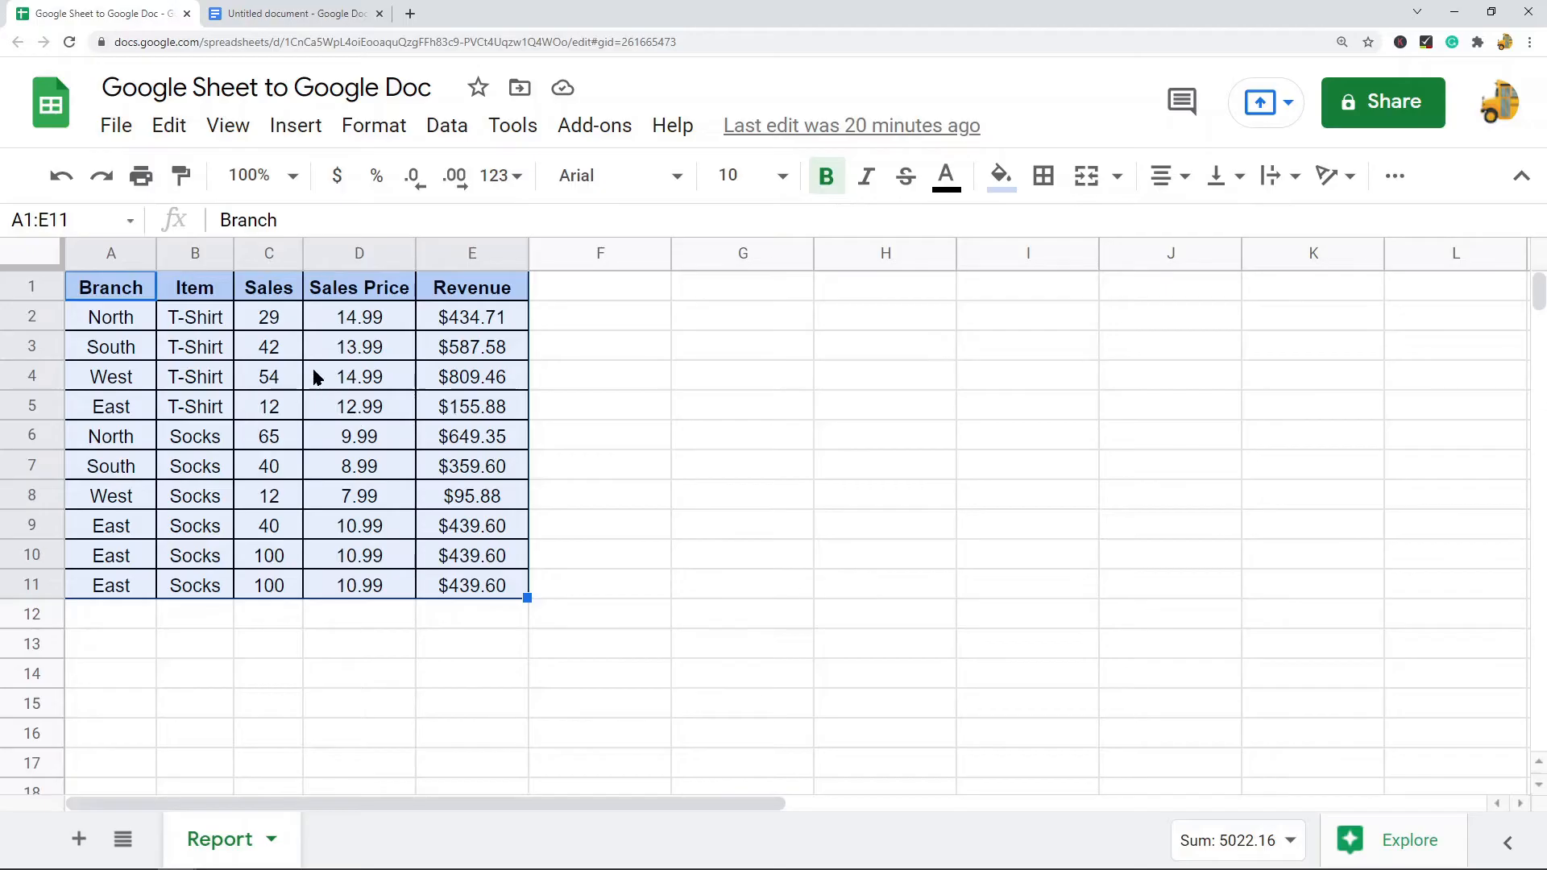
right_click(357, 375)
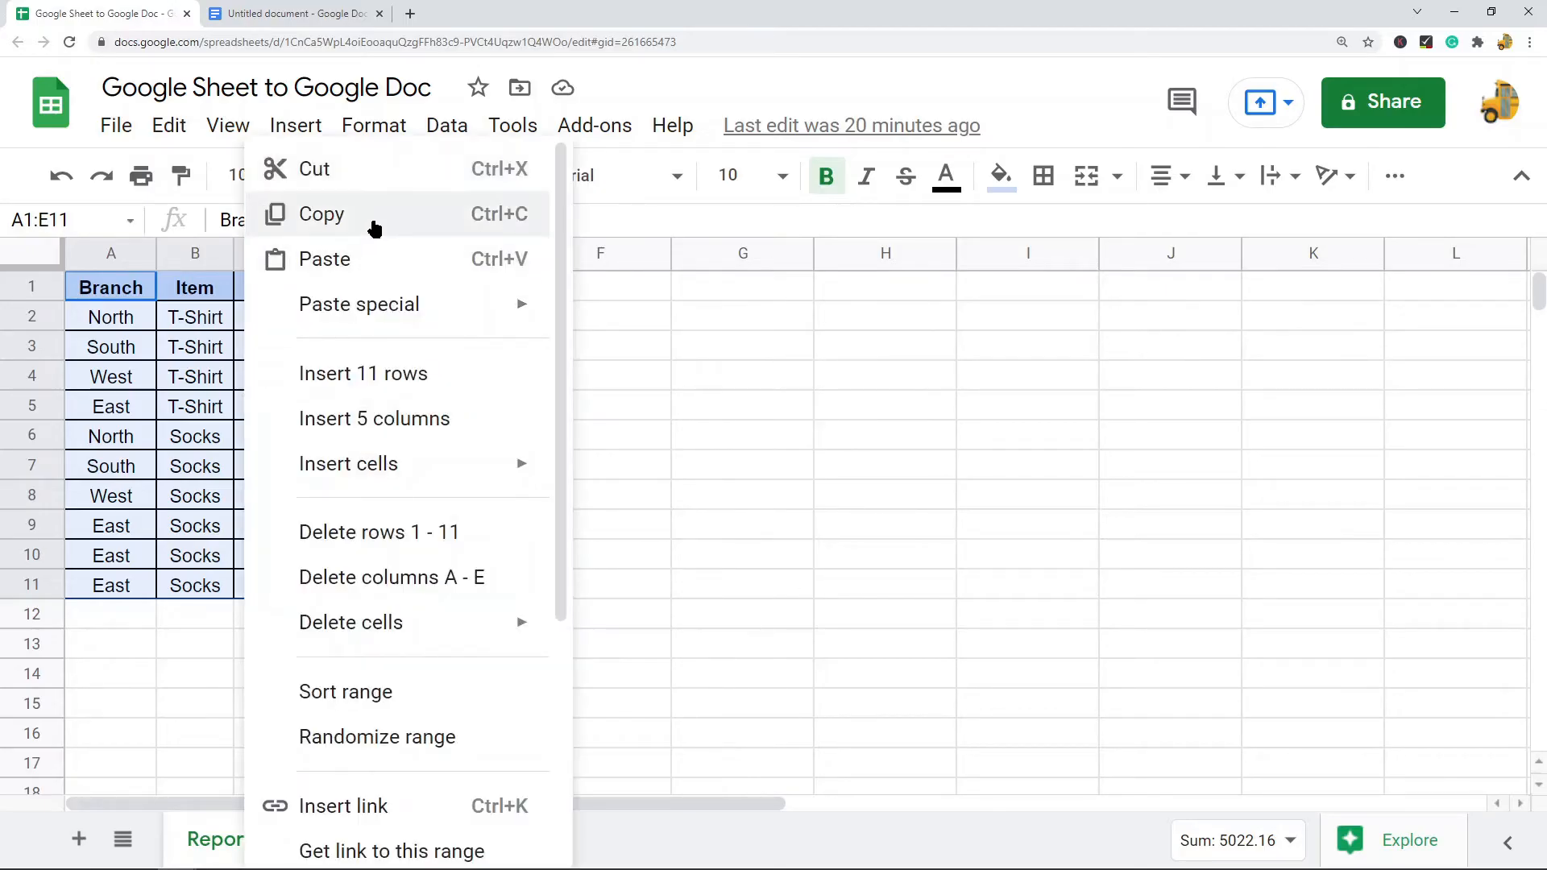
mouse_move(479, 232)
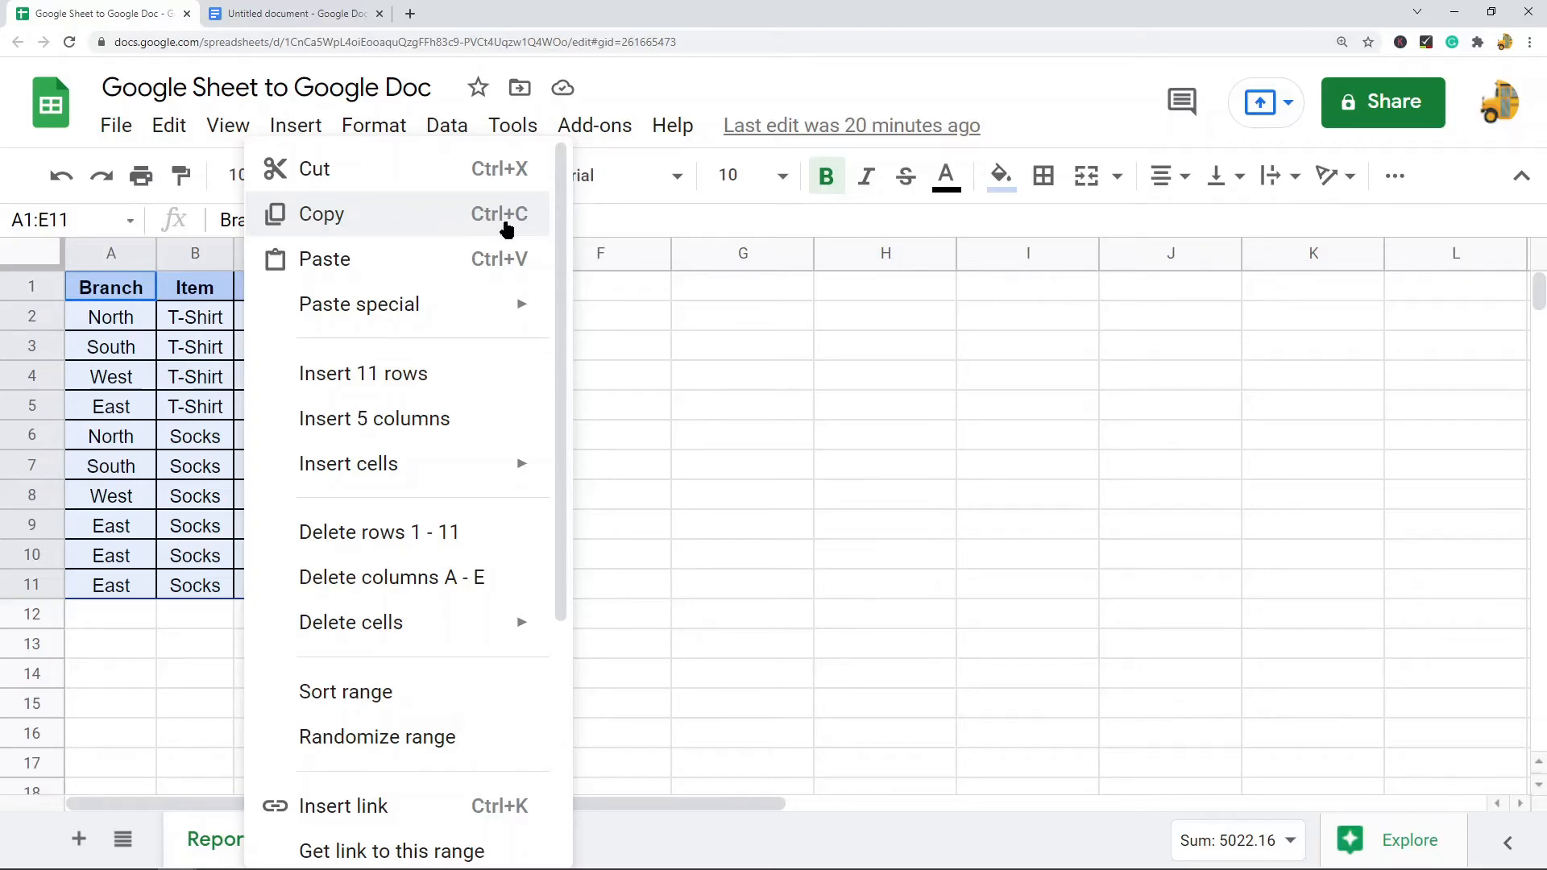
click(321, 214)
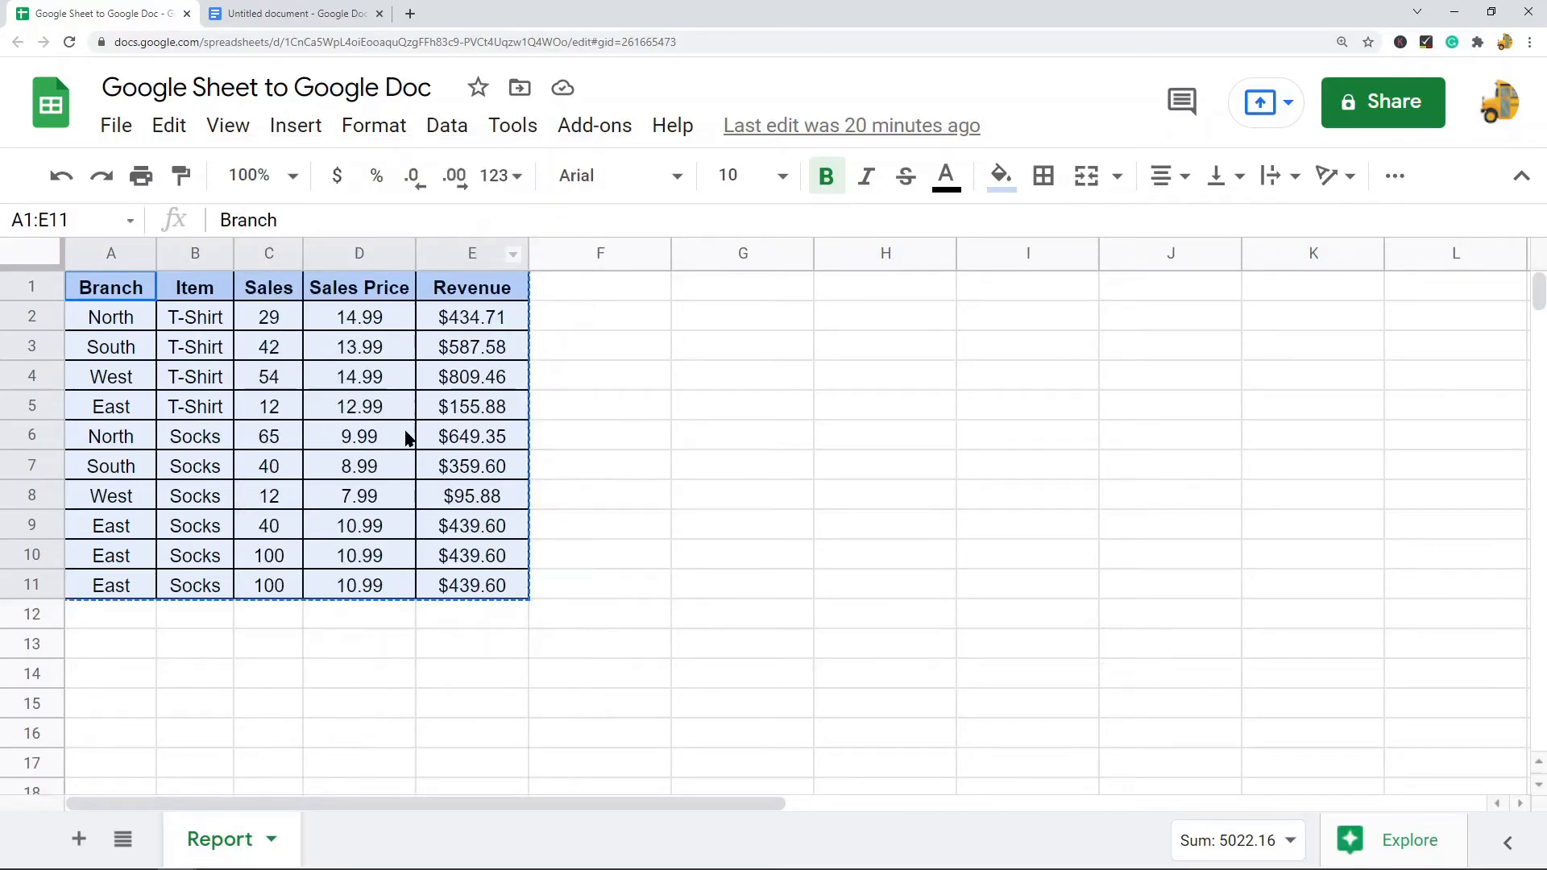
Step: Place the cursor at the top of the empty Doc page and bring up its paste options
click(292, 13)
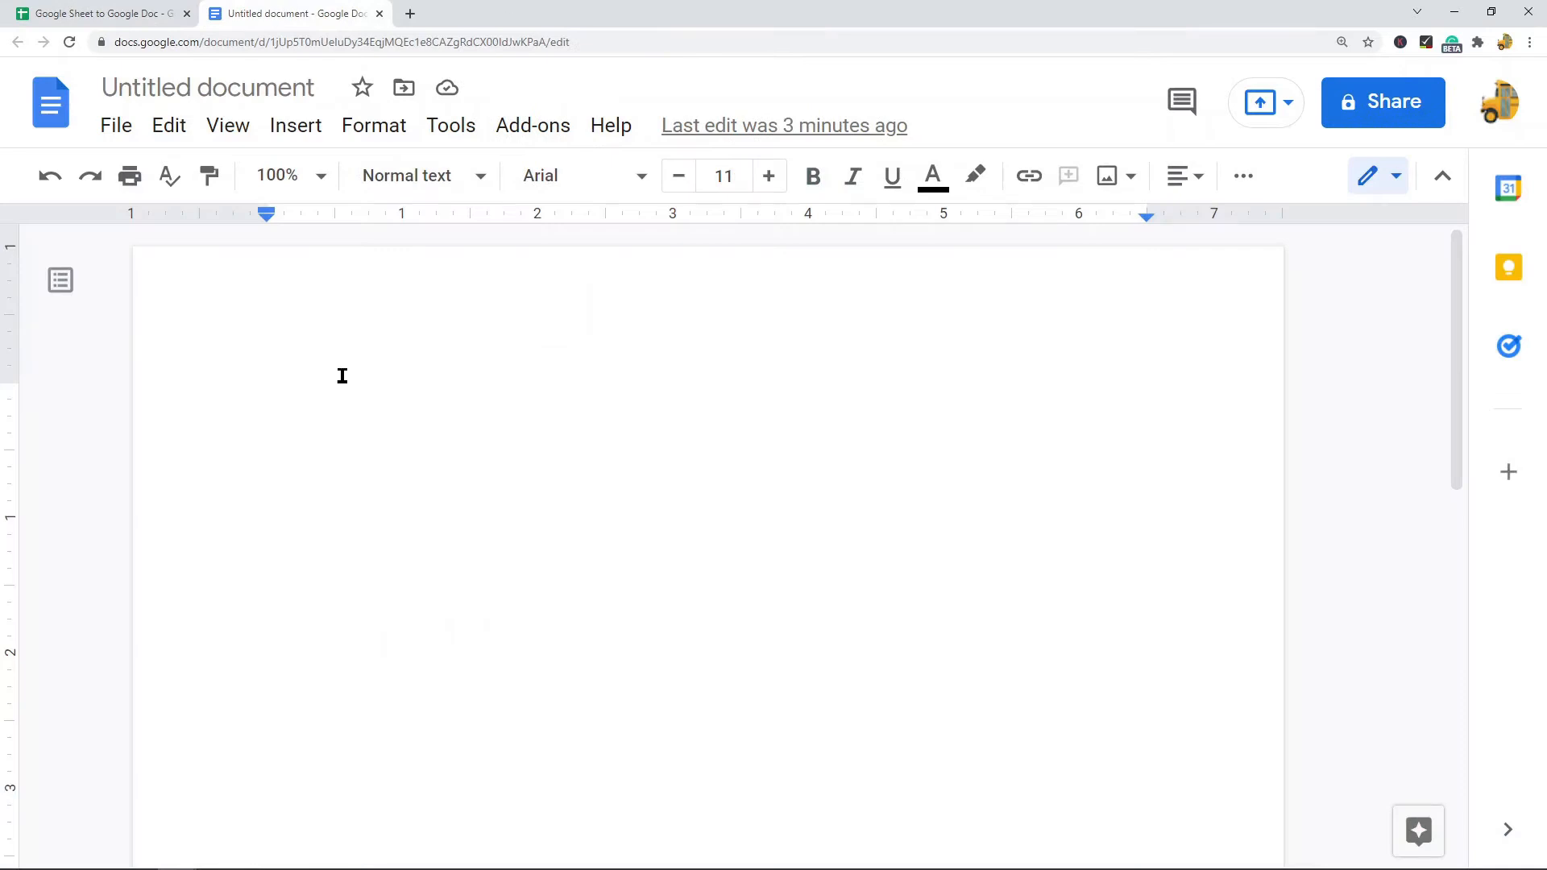
mouse_move(349, 558)
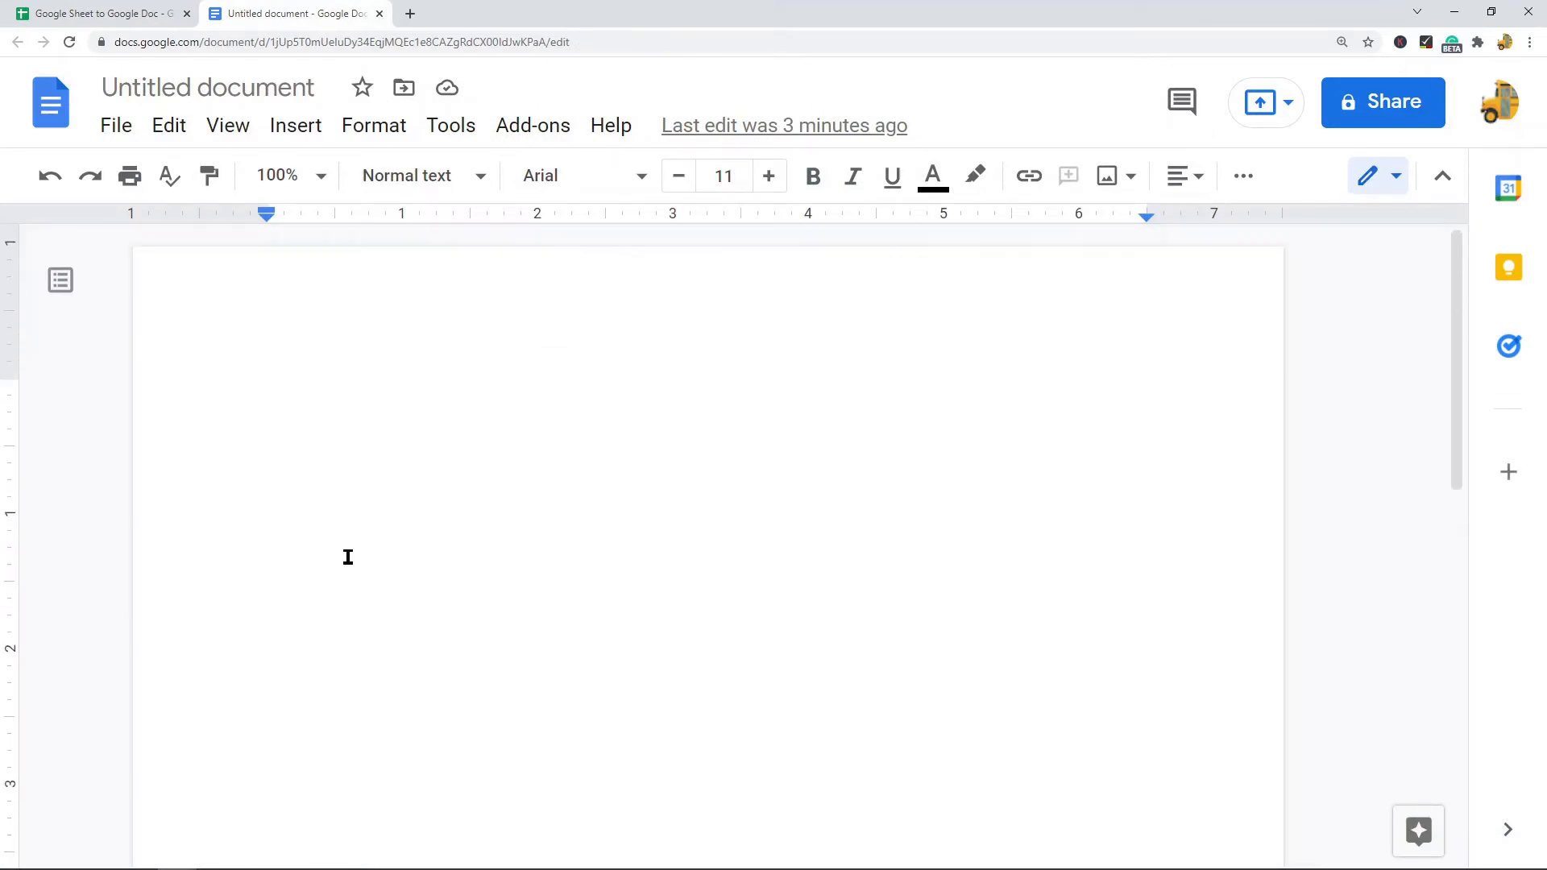
click(308, 388)
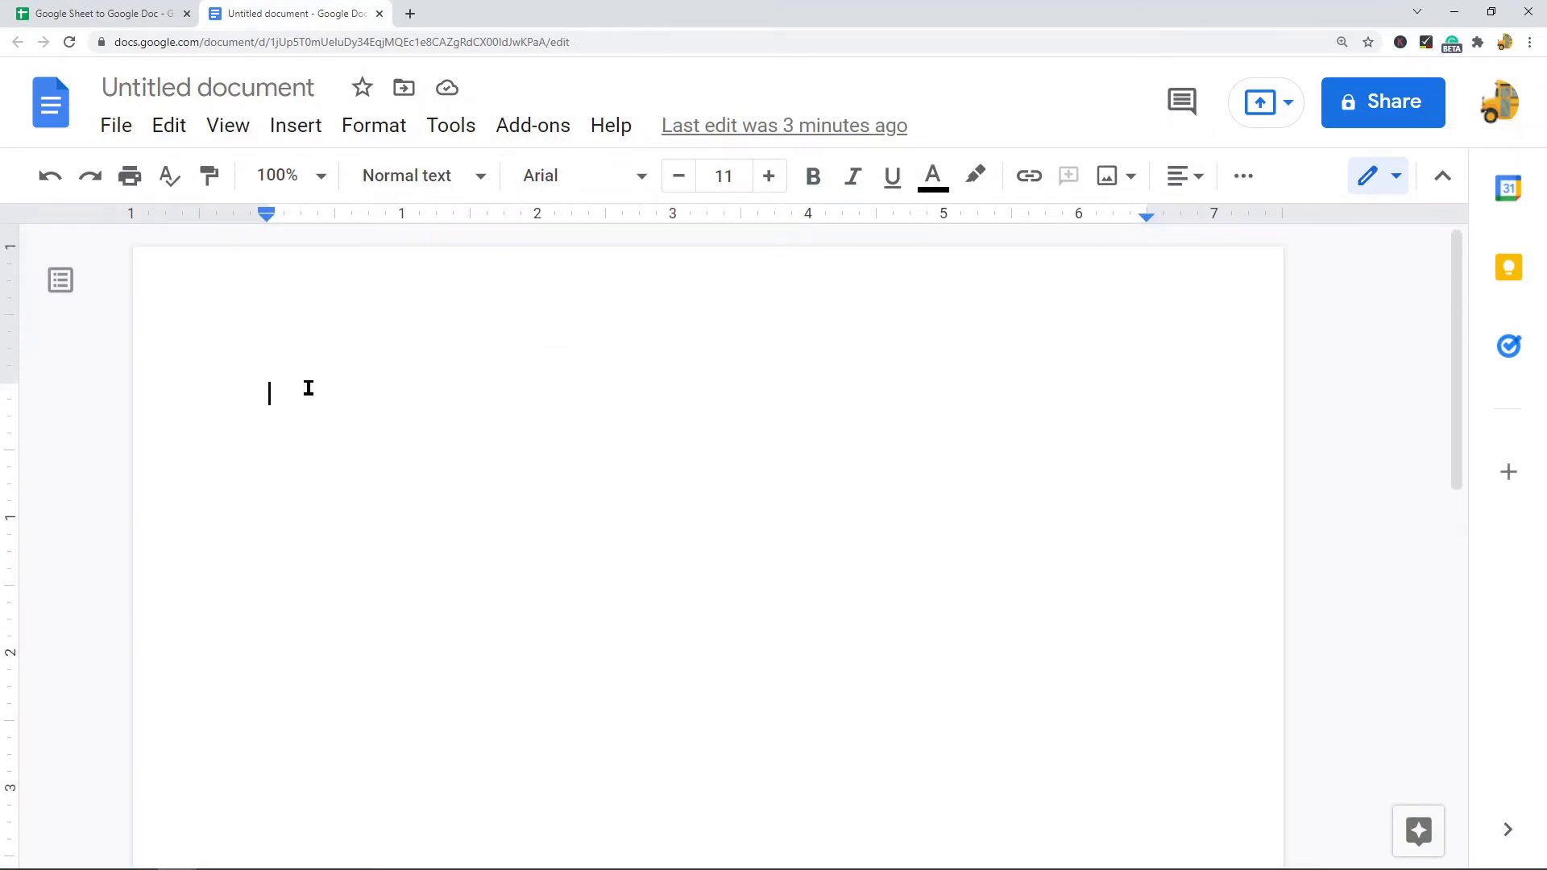
right_click(309, 388)
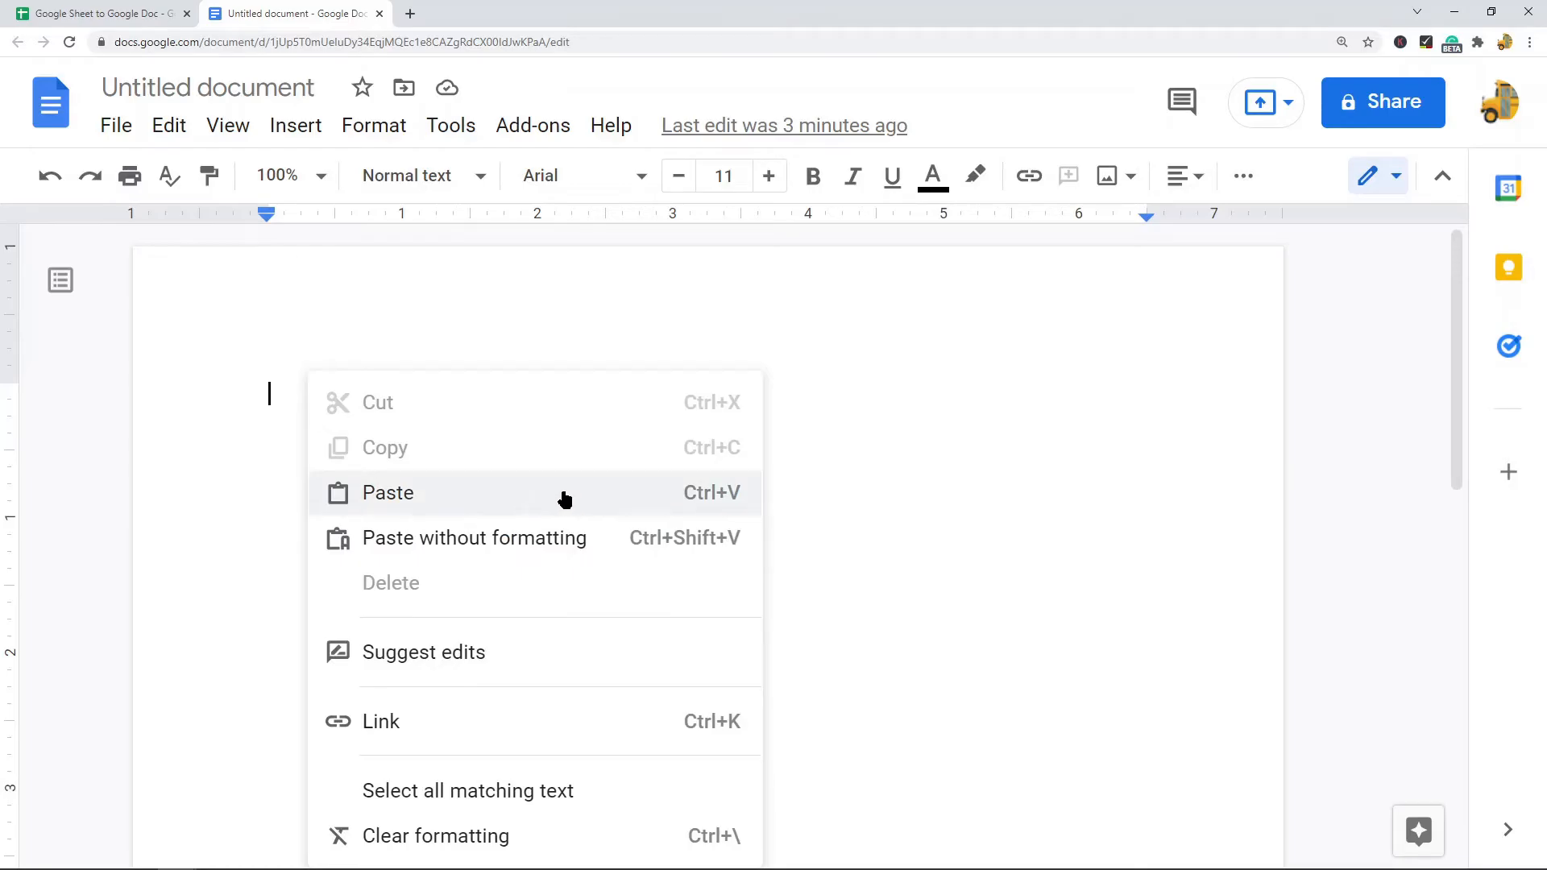
mouse_move(530, 505)
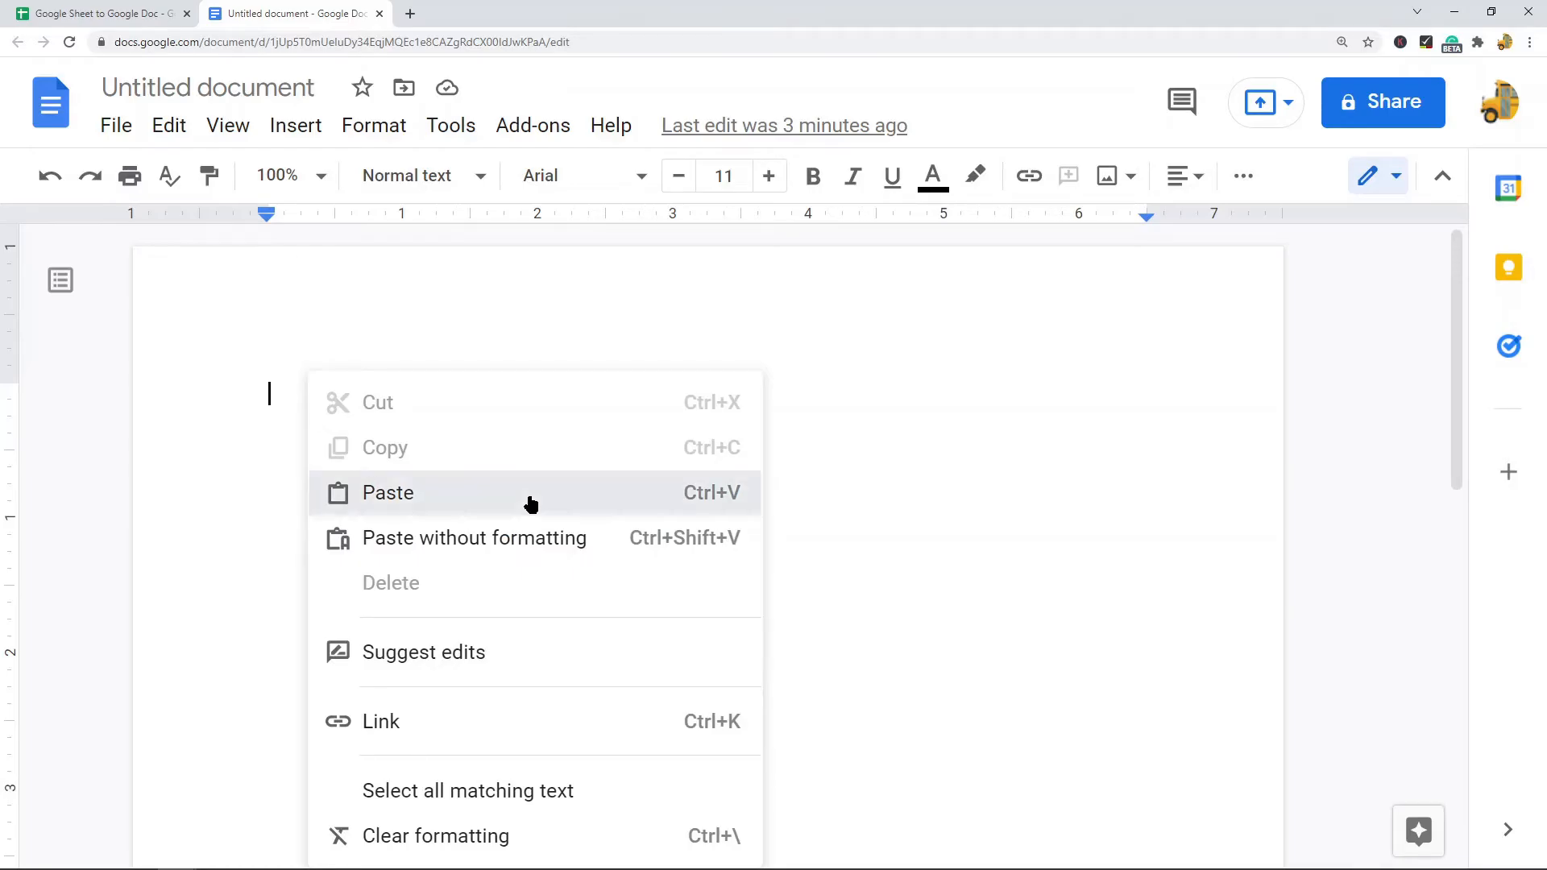
click(387, 494)
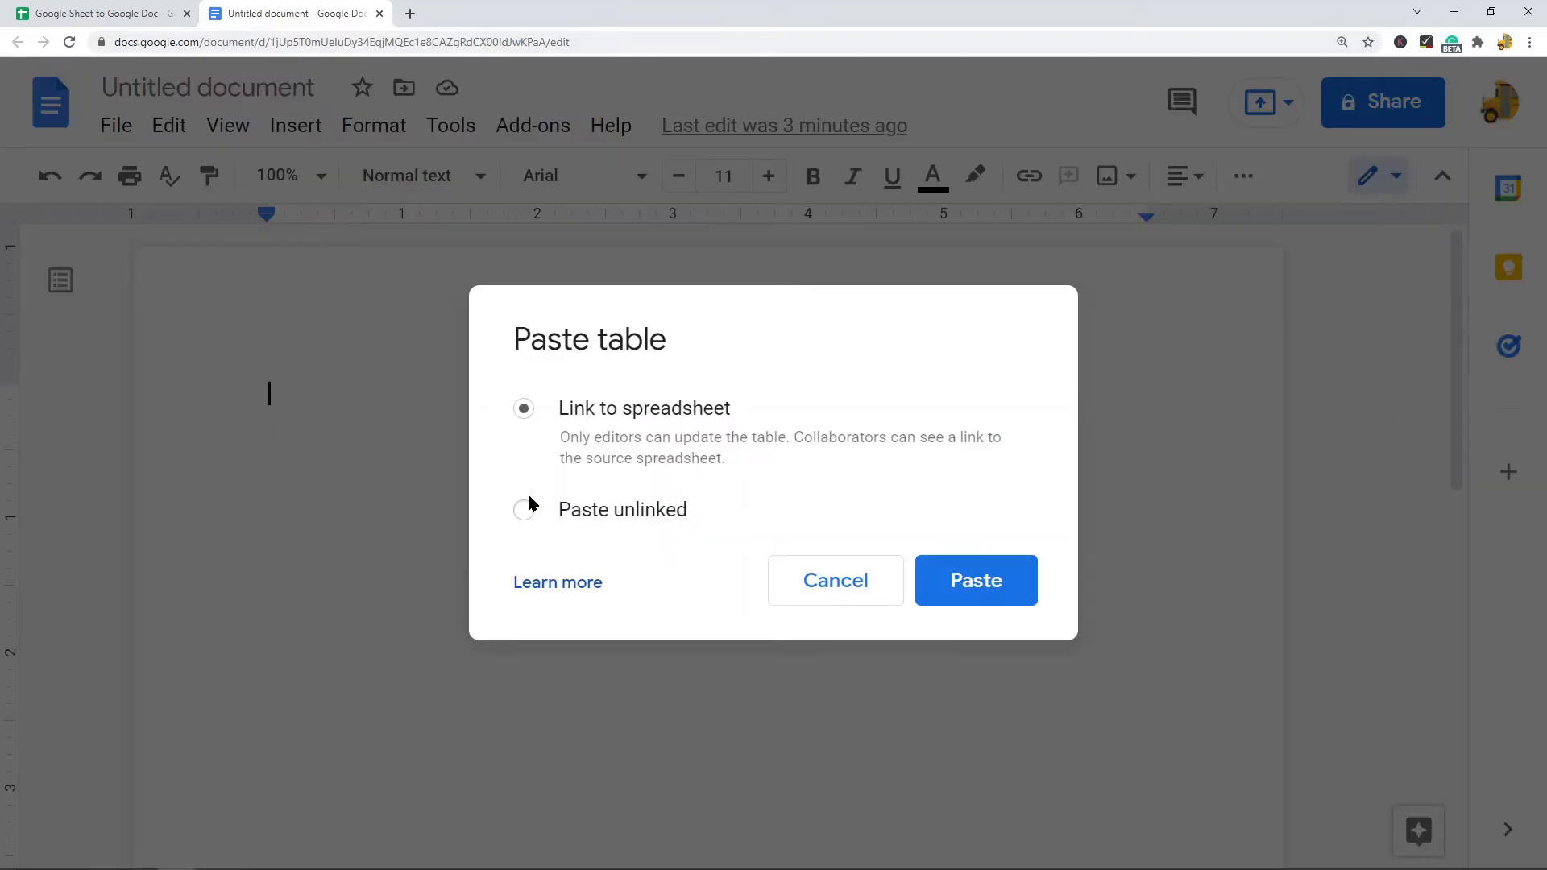
mouse_move(610, 392)
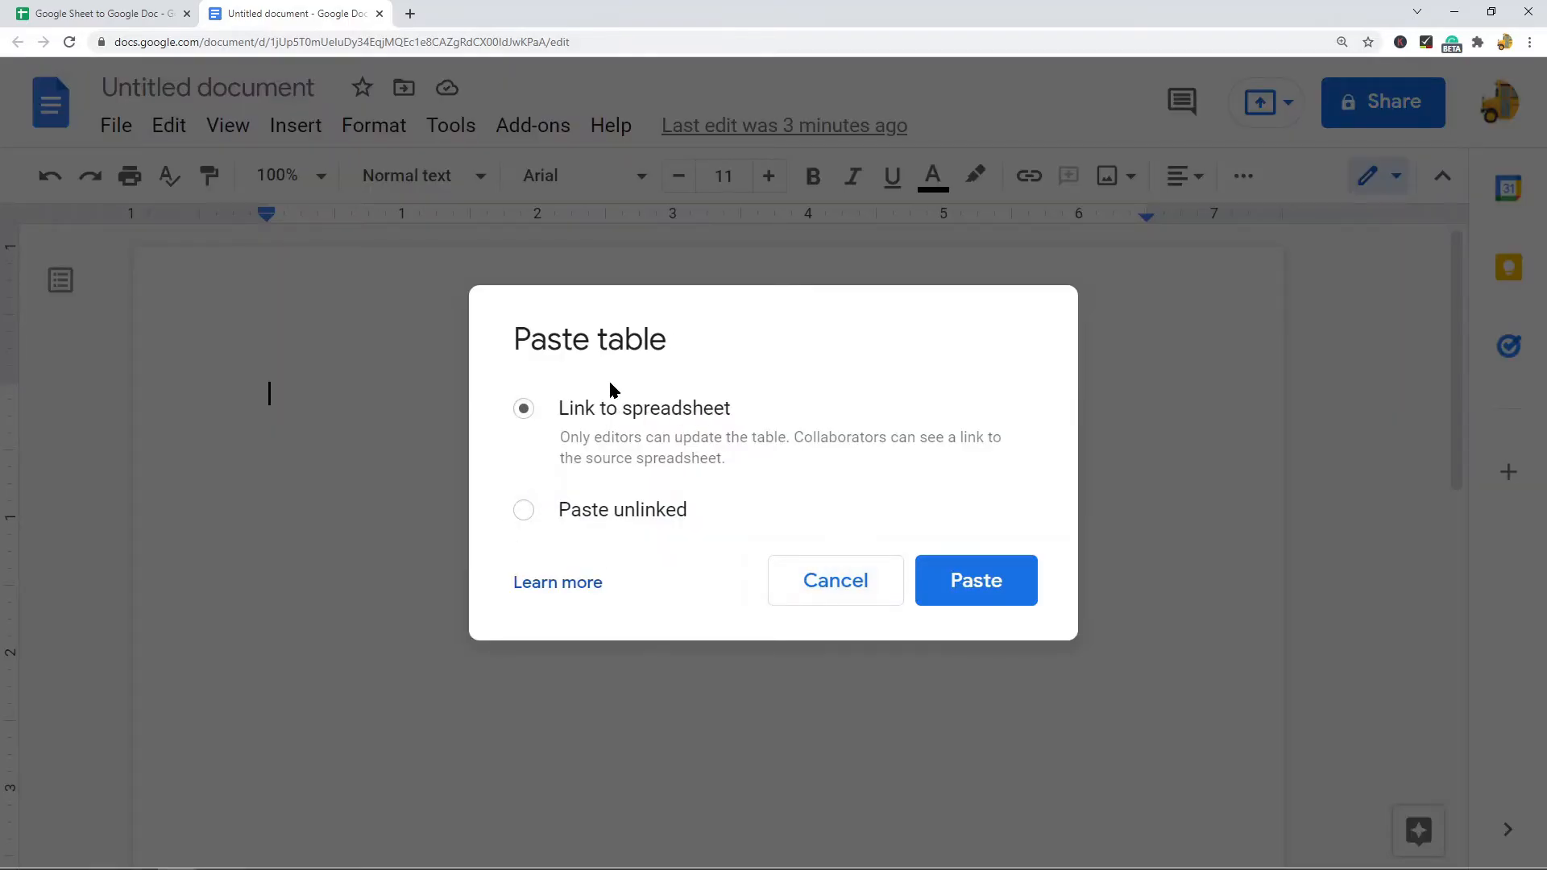
mouse_move(594, 425)
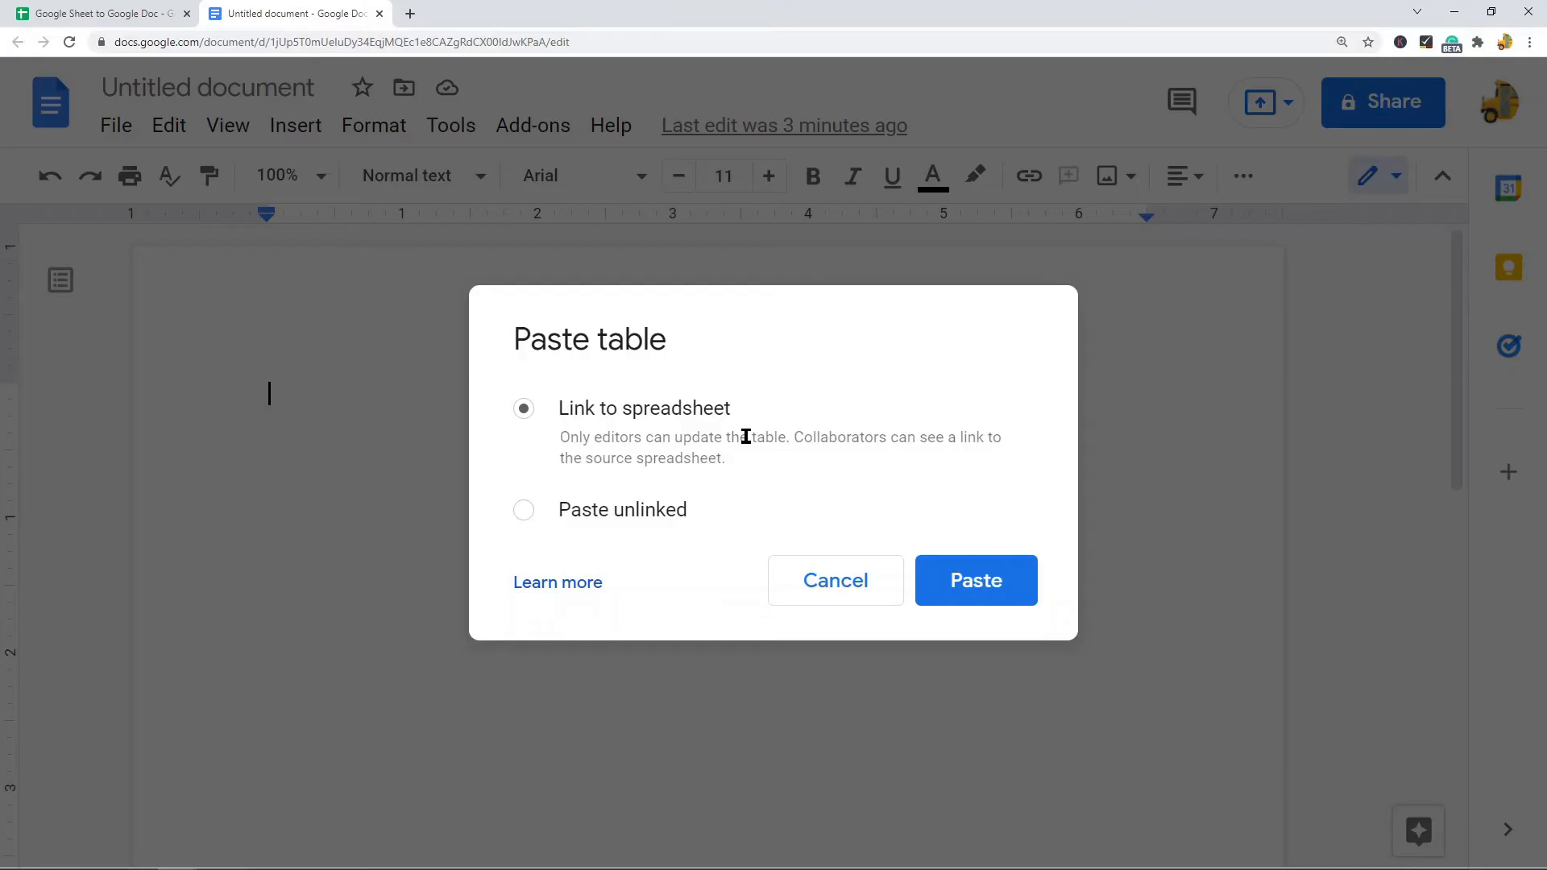
mouse_move(728, 432)
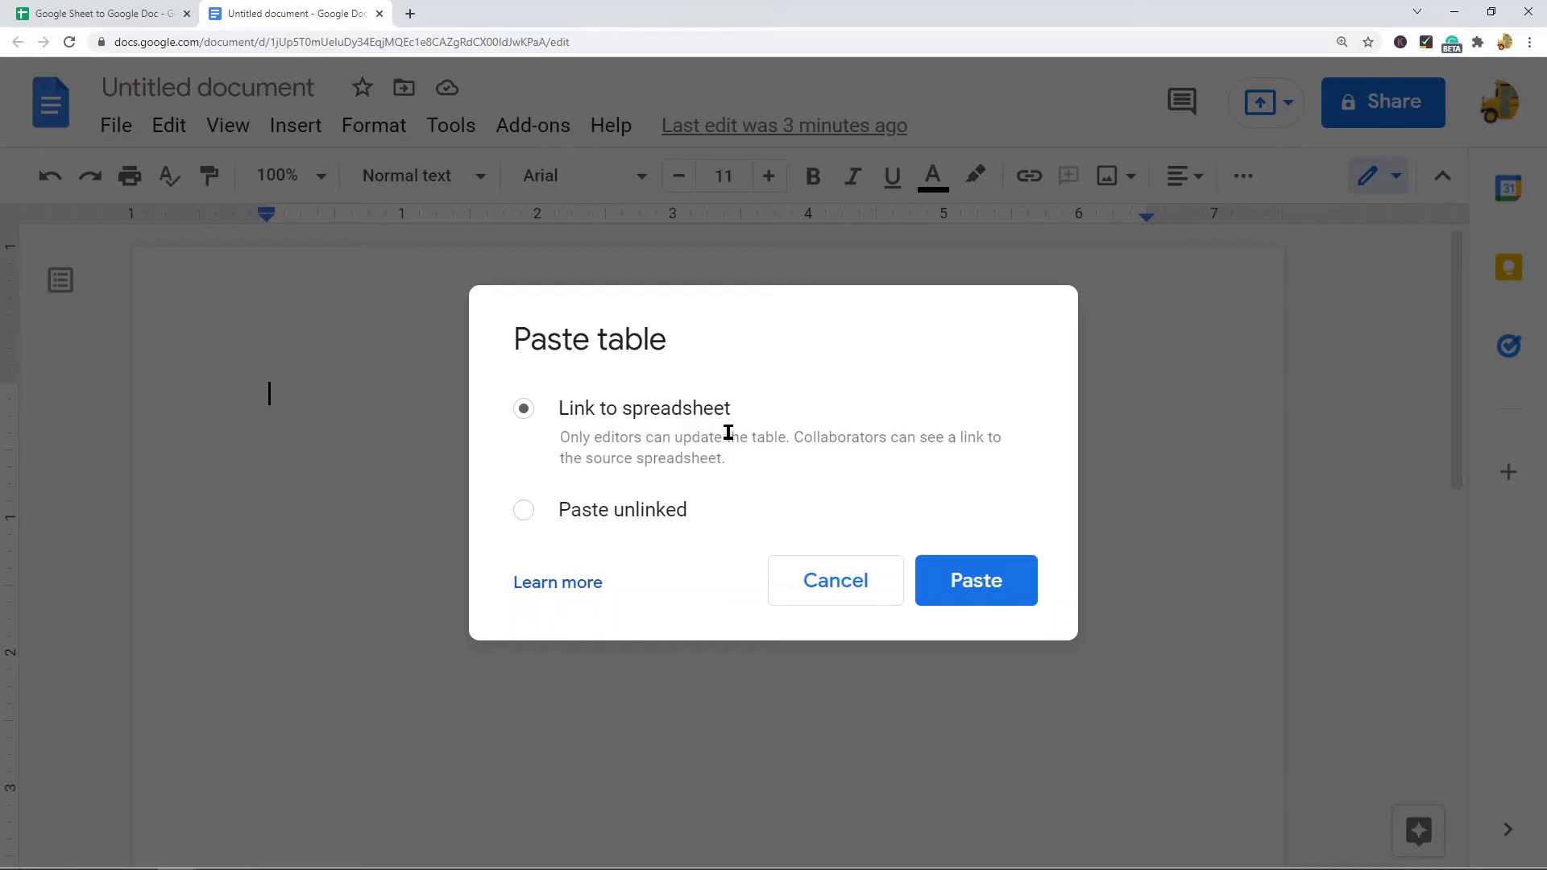
mouse_move(578, 521)
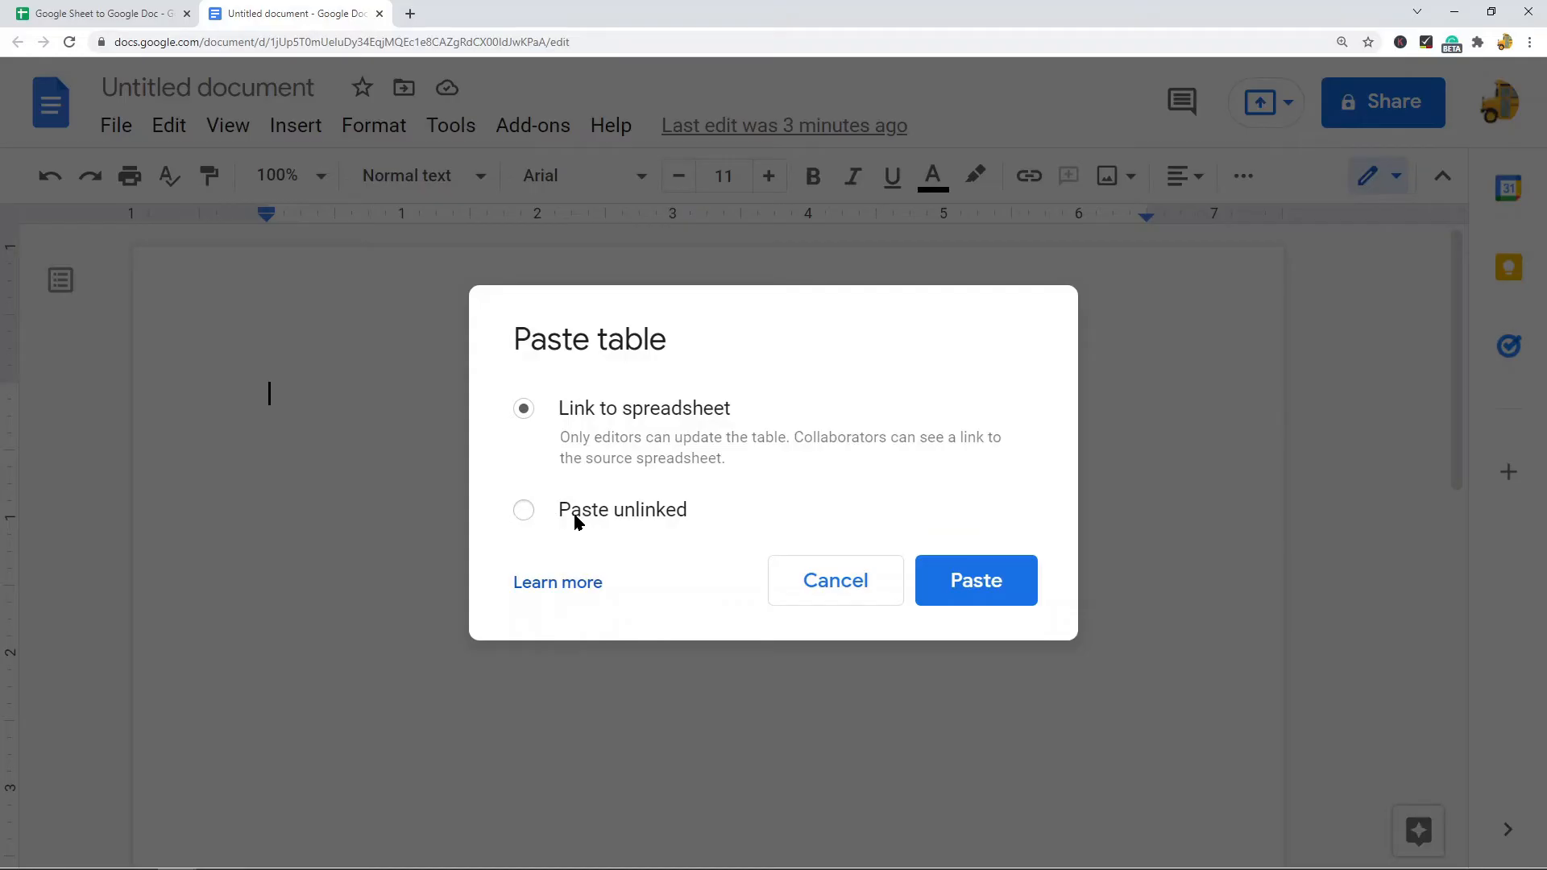
mouse_move(559, 525)
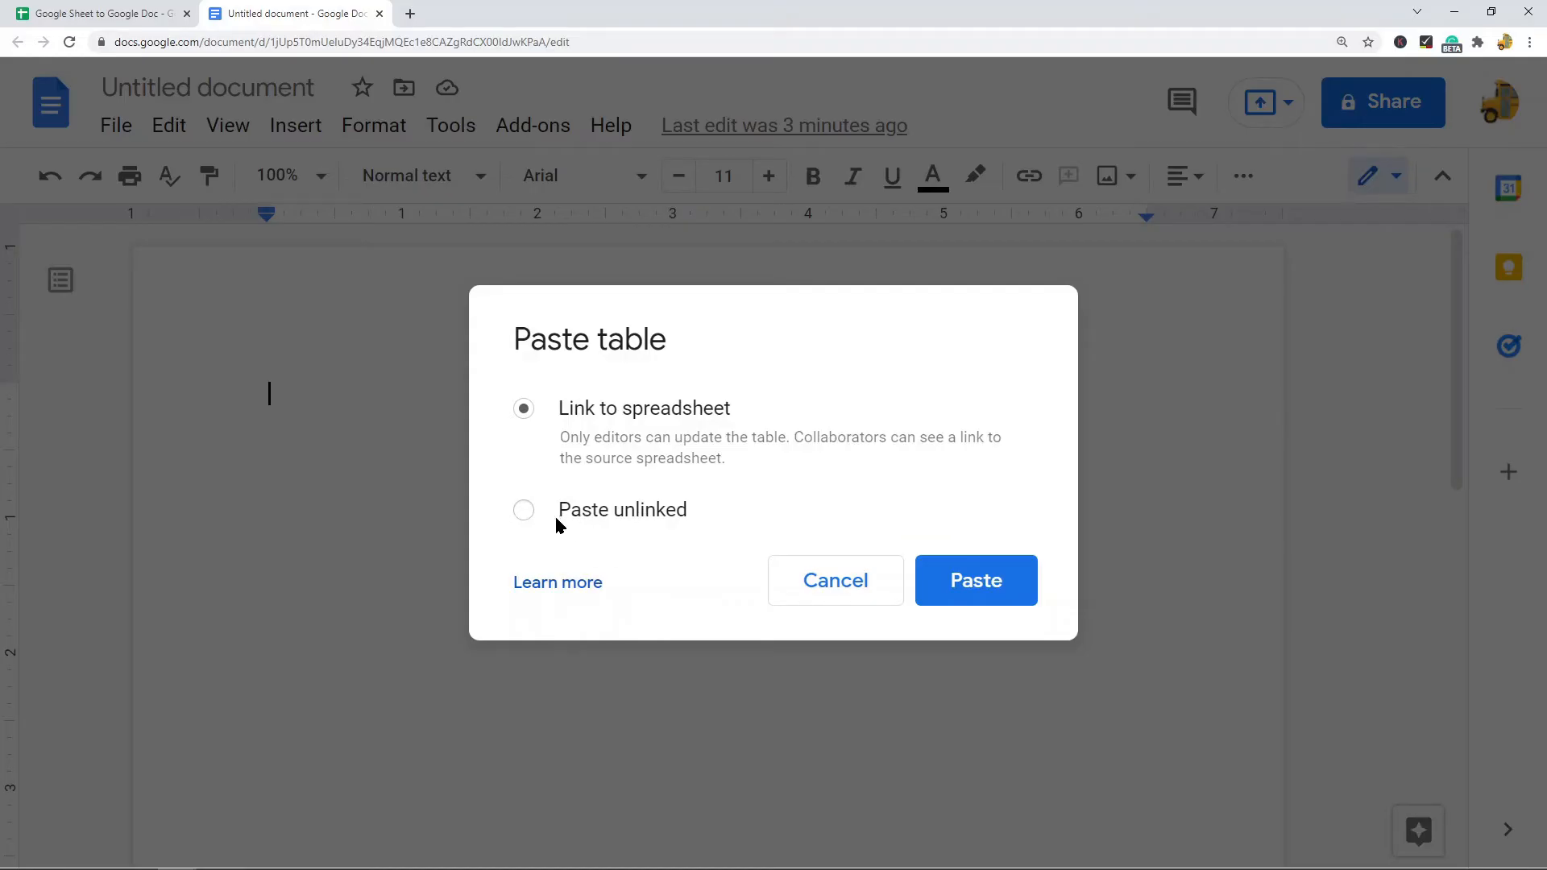
mouse_move(696, 513)
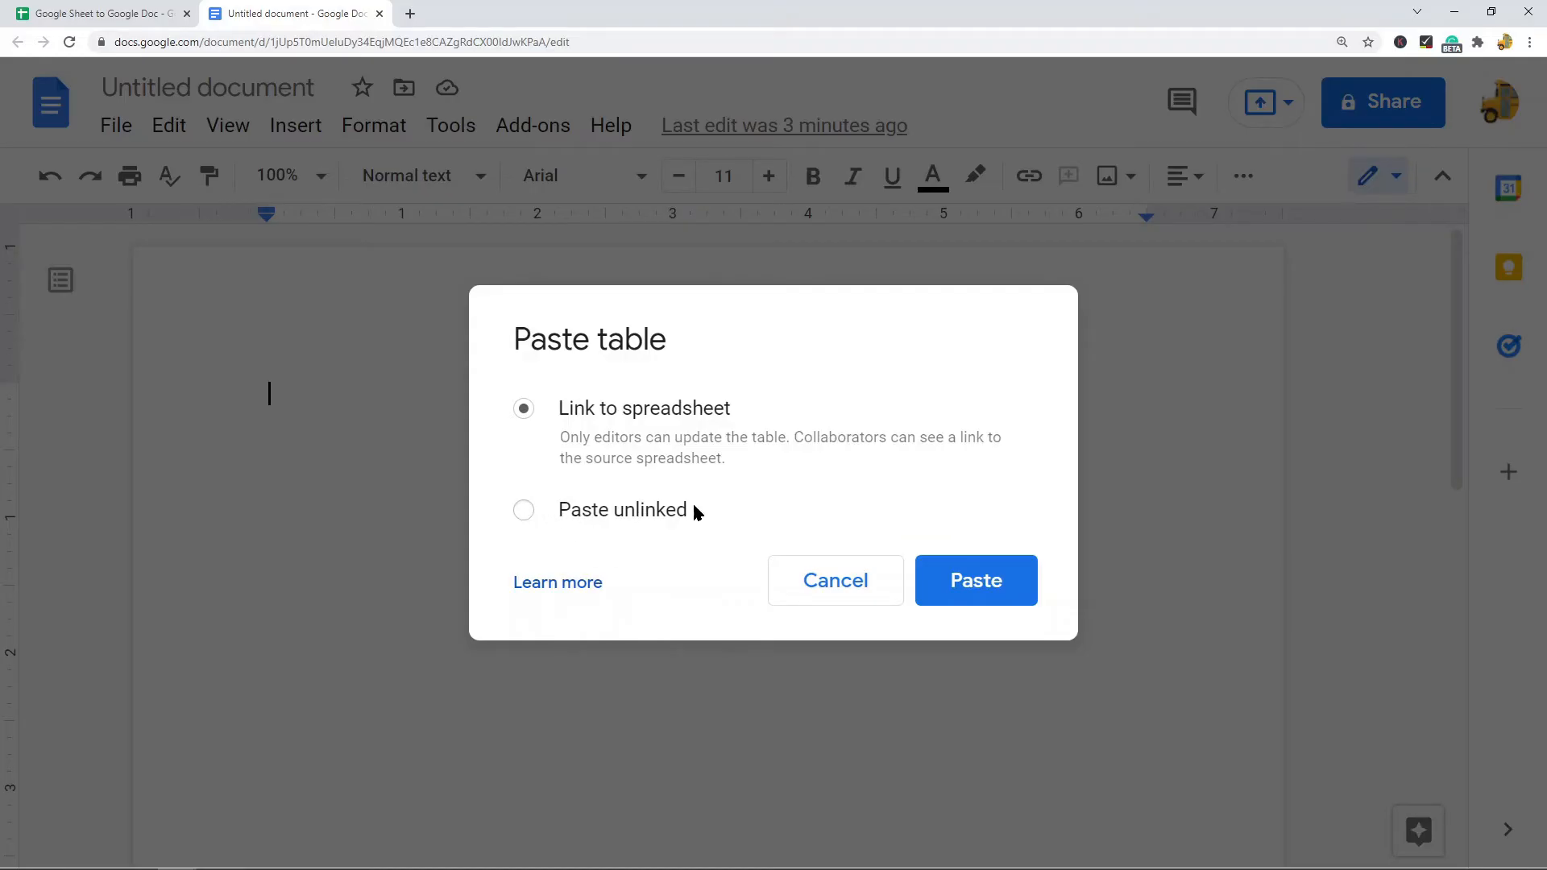
mouse_move(607, 429)
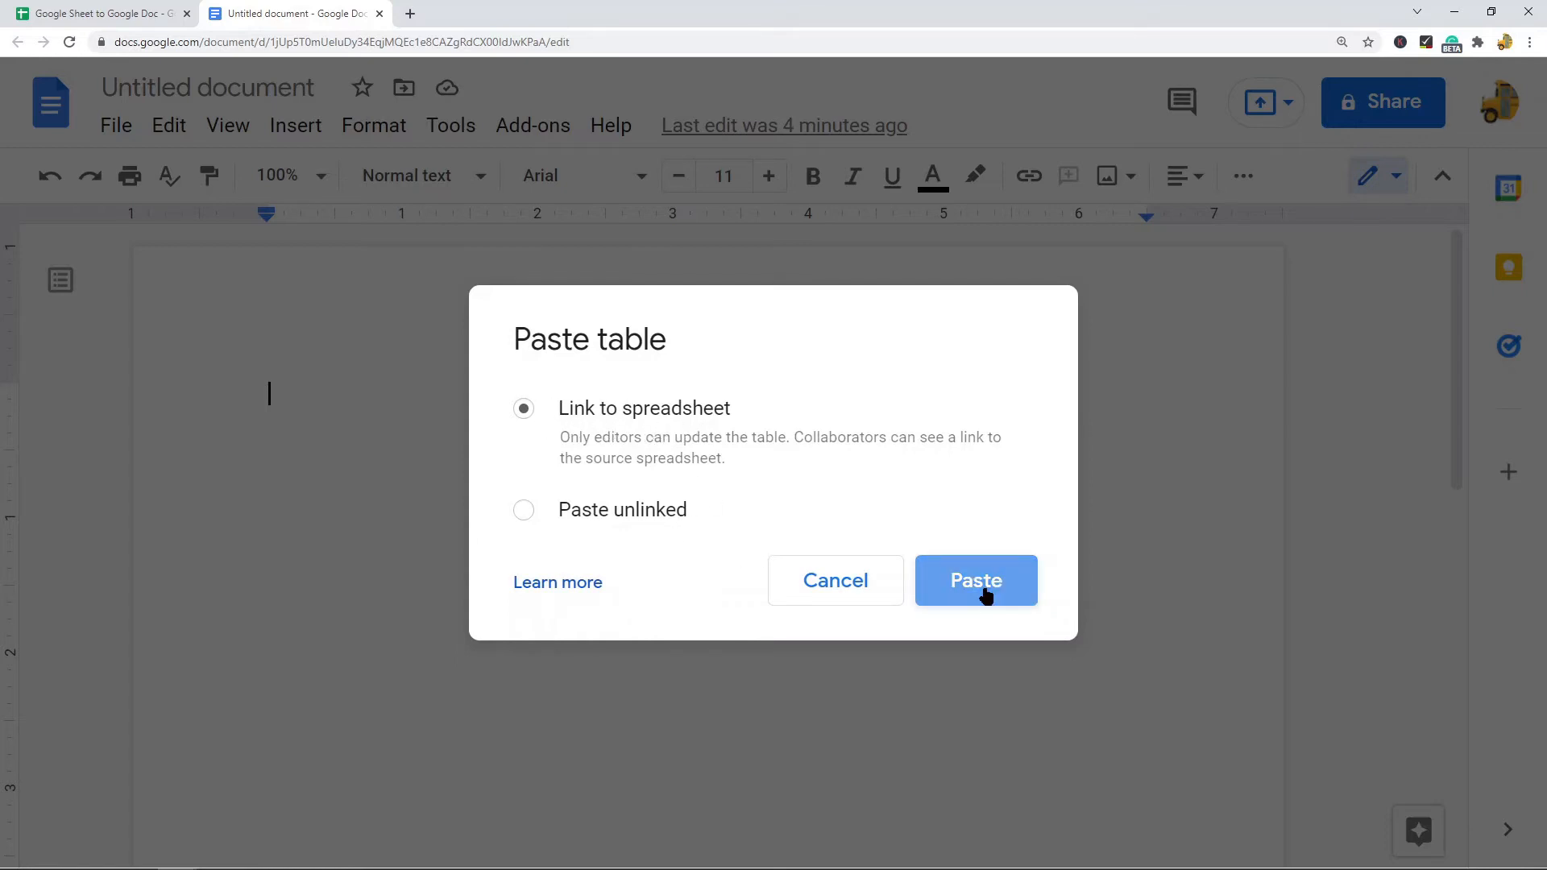
click(976, 580)
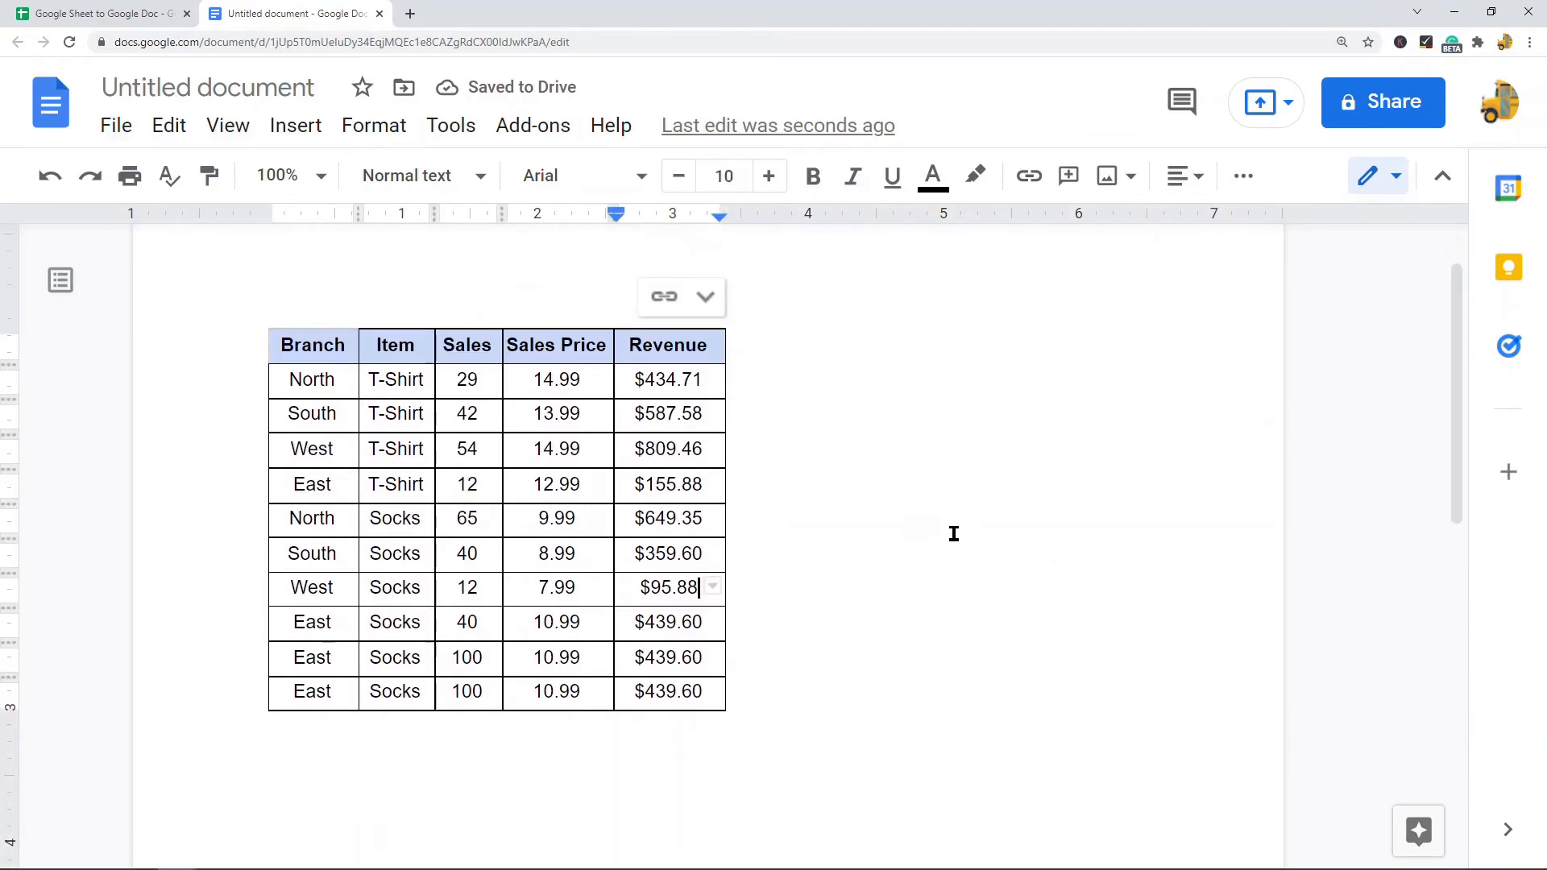
mouse_move(810, 320)
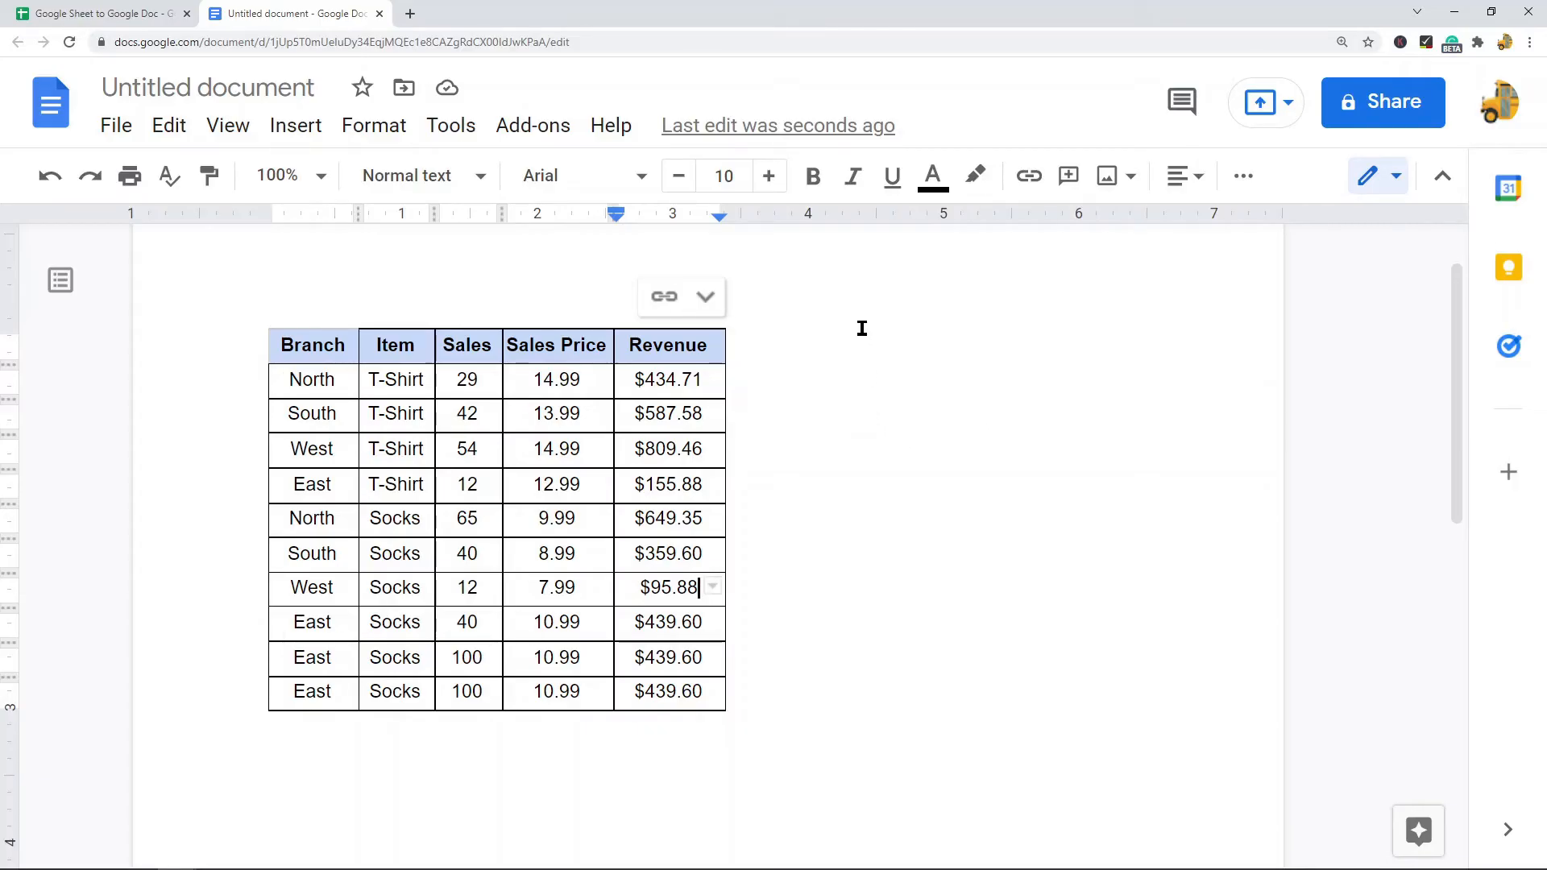
mouse_move(716, 305)
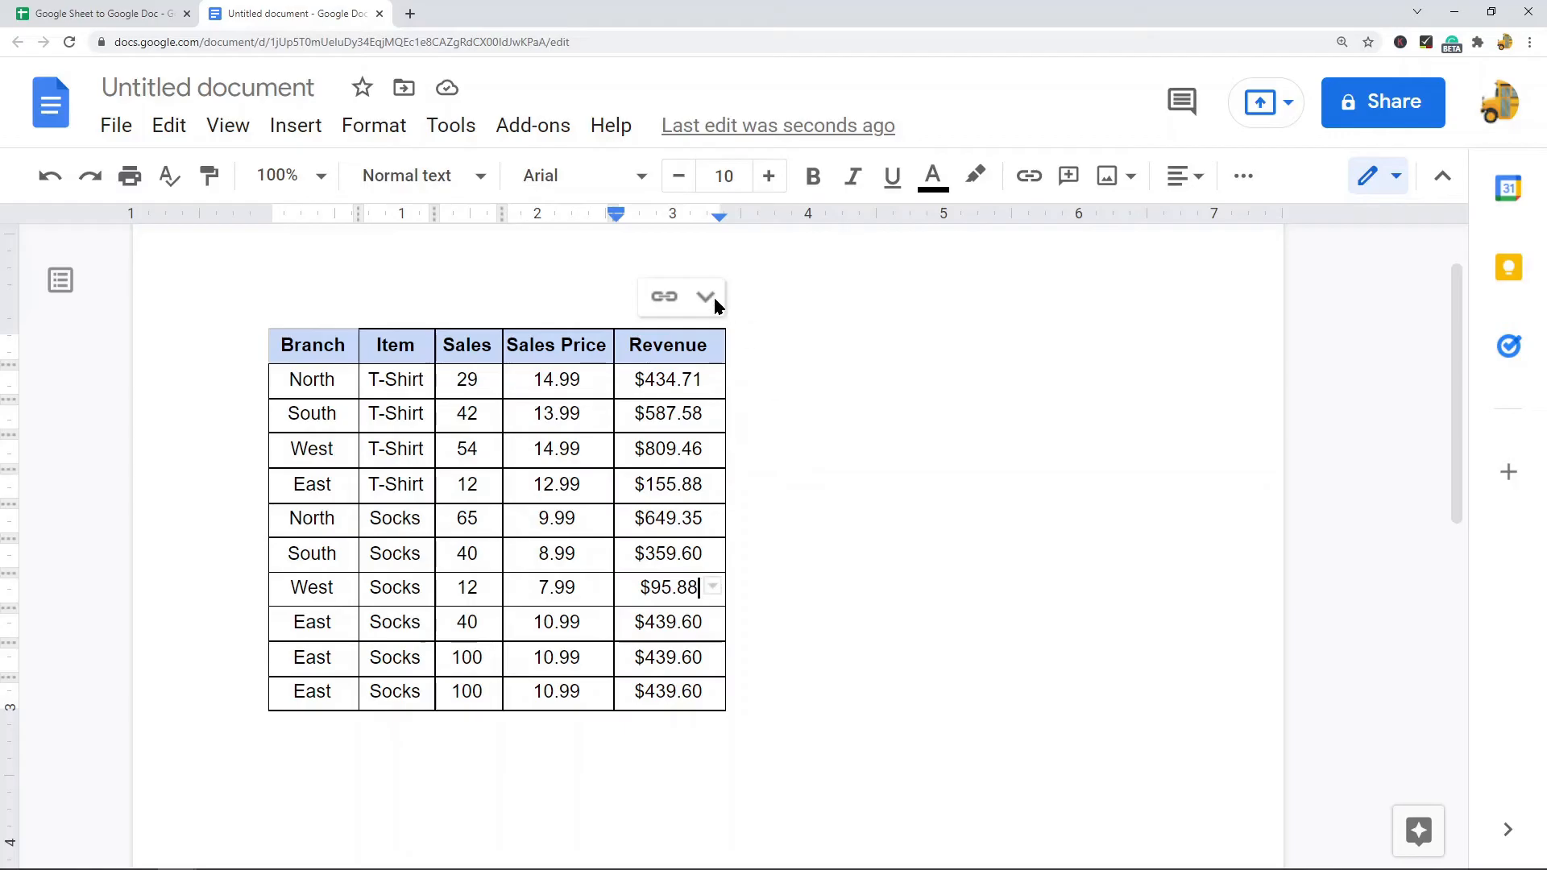
mouse_move(859, 688)
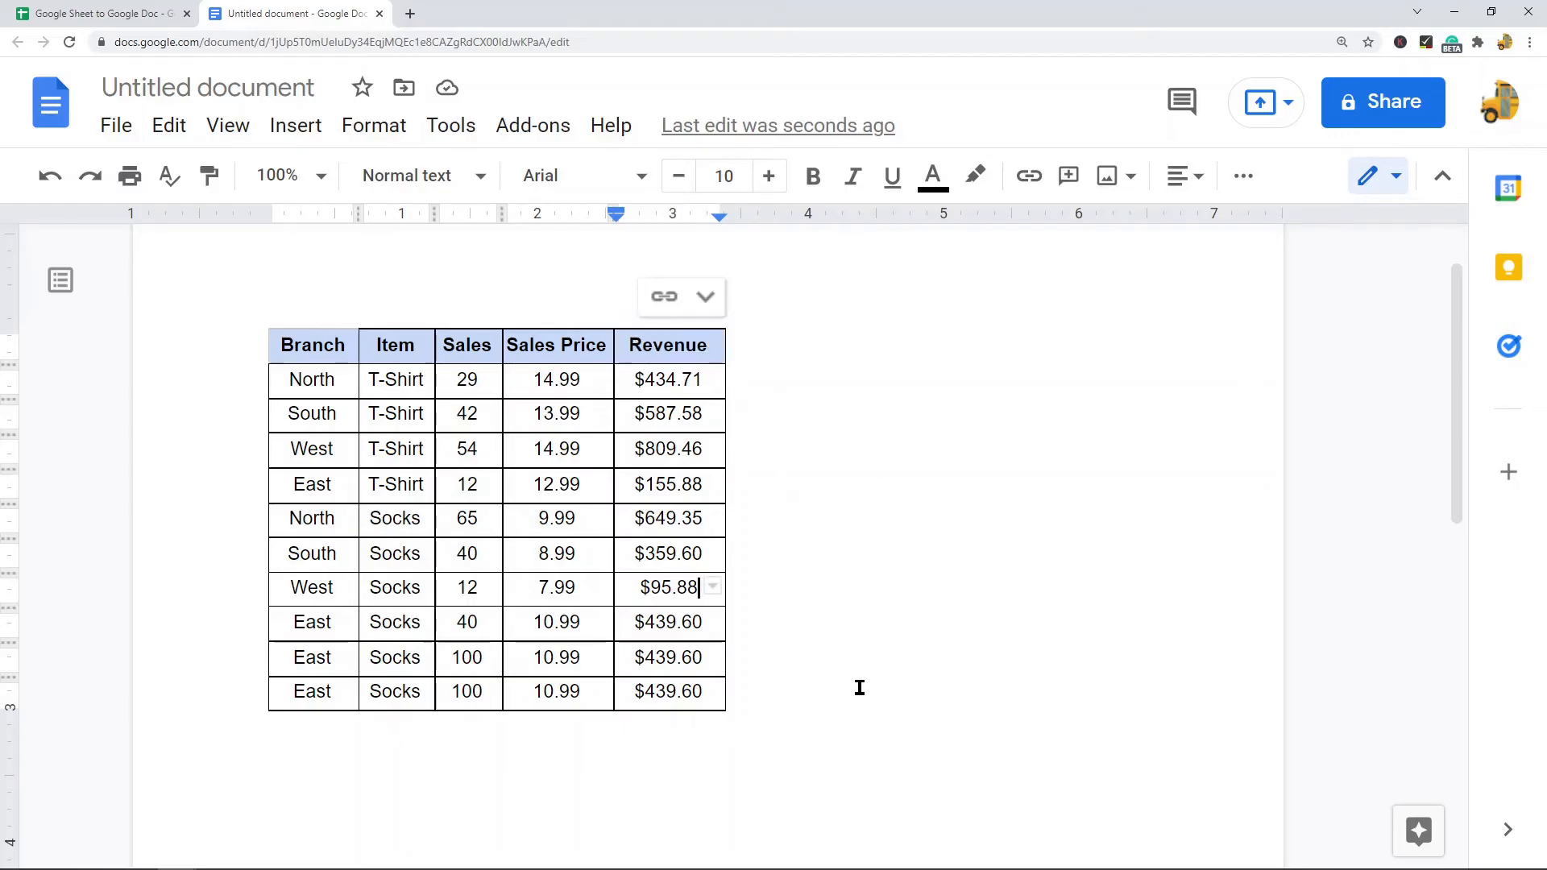
click(98, 14)
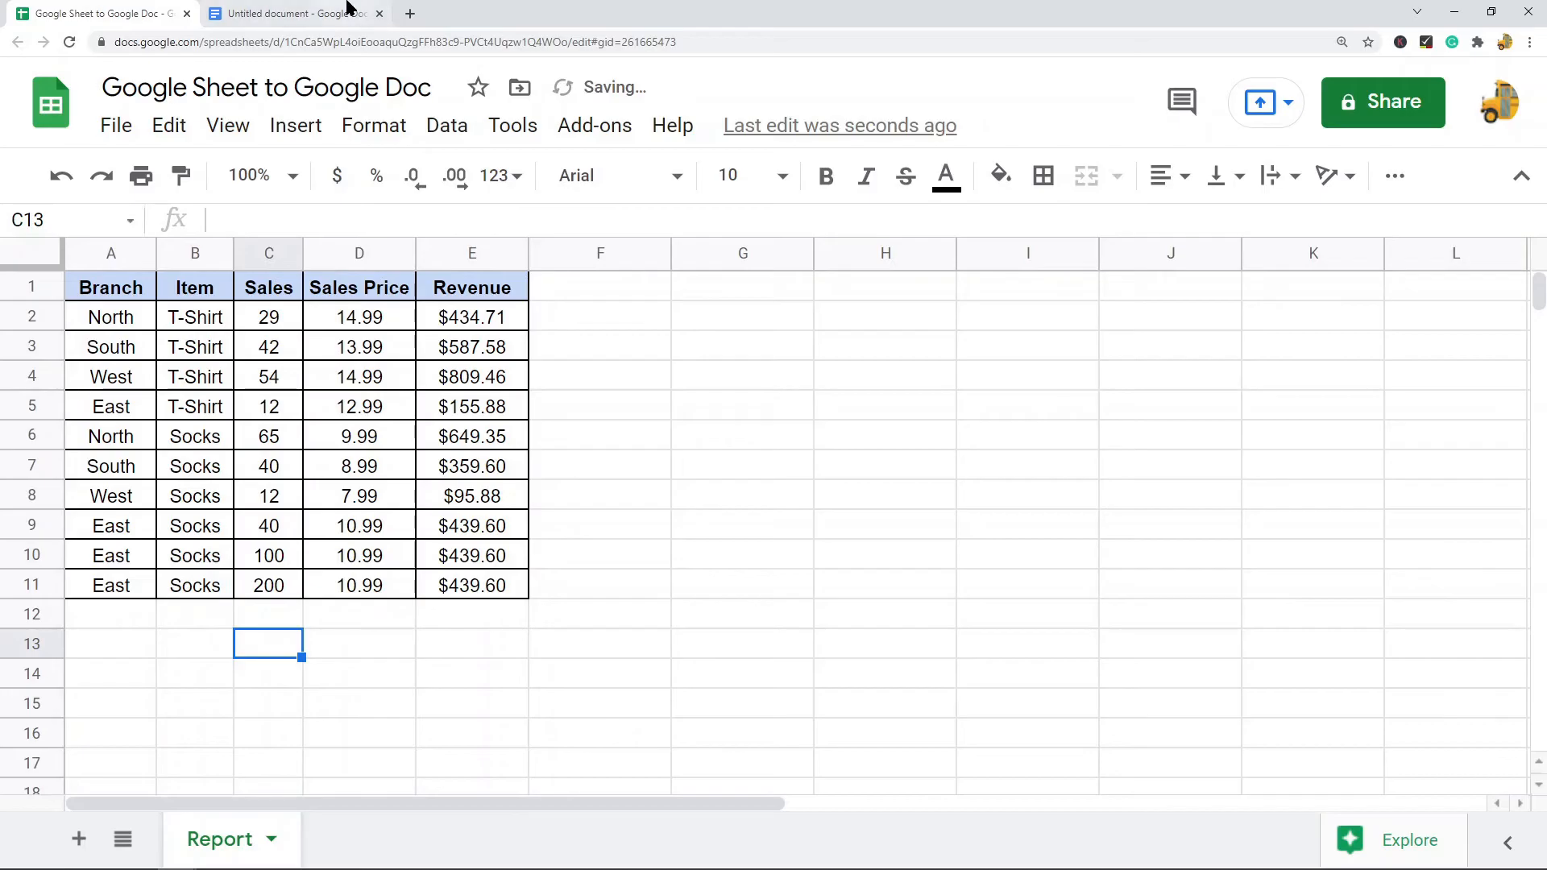
Step: Update the linked table so its last Sales value reads 200, then return to the sheet
click(292, 13)
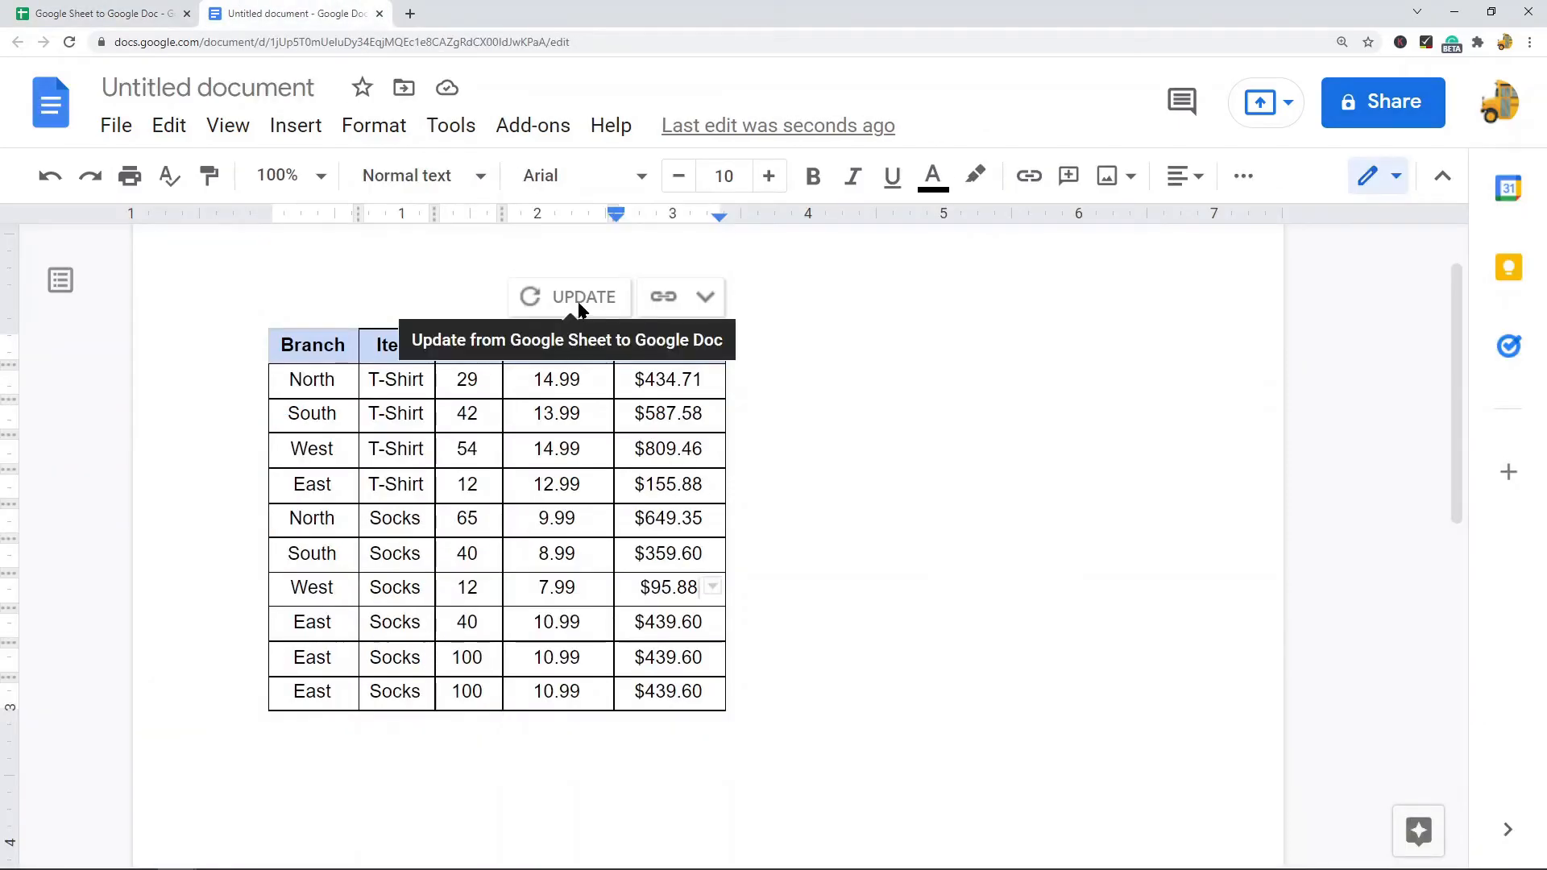
mouse_move(561, 301)
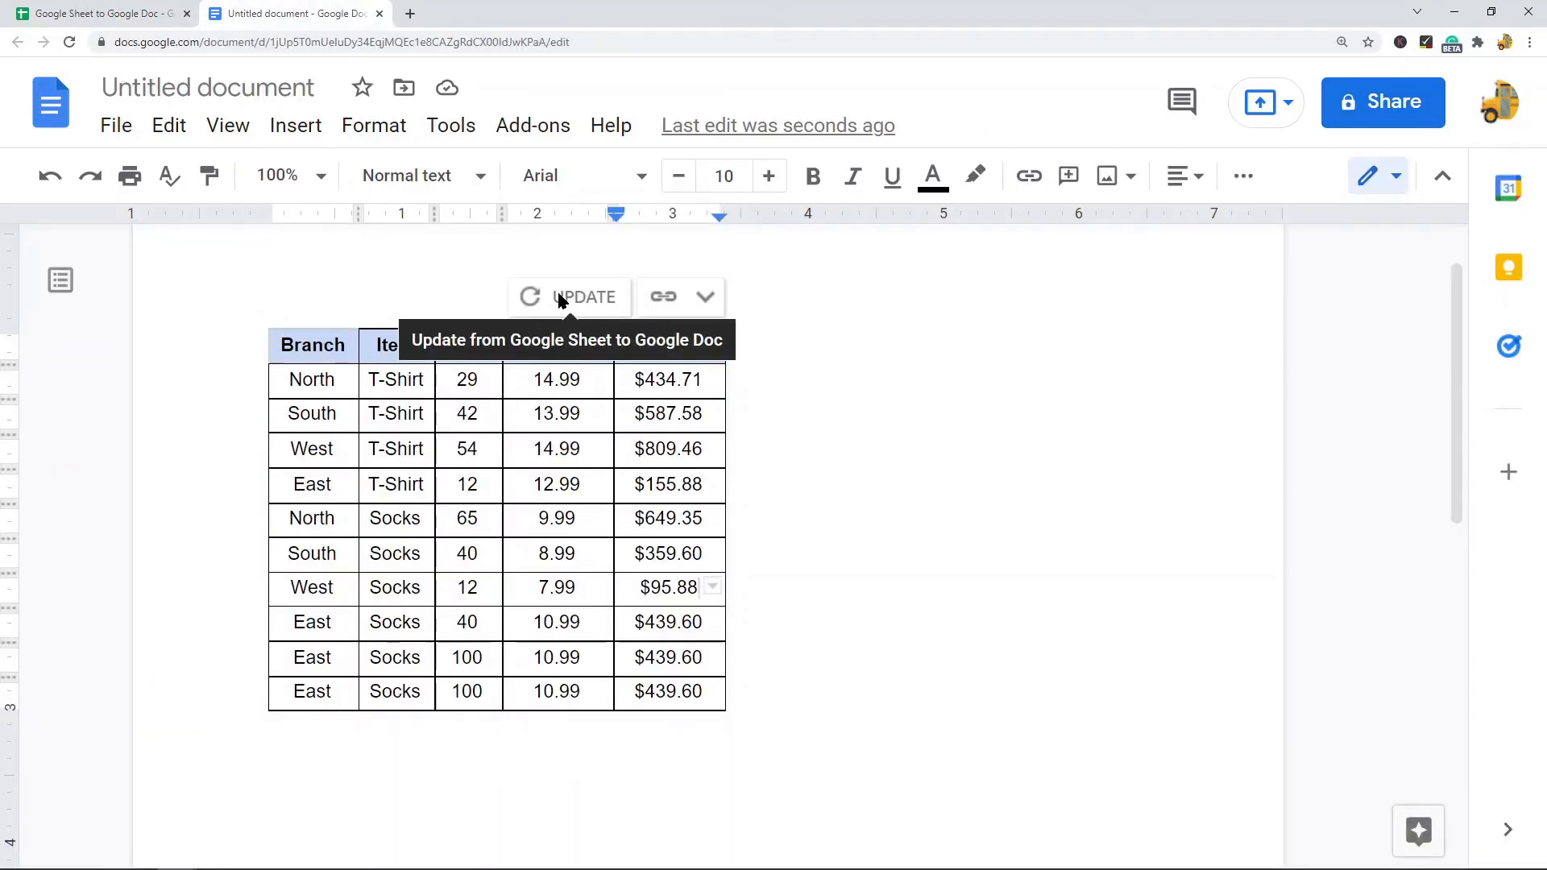
mouse_move(581, 306)
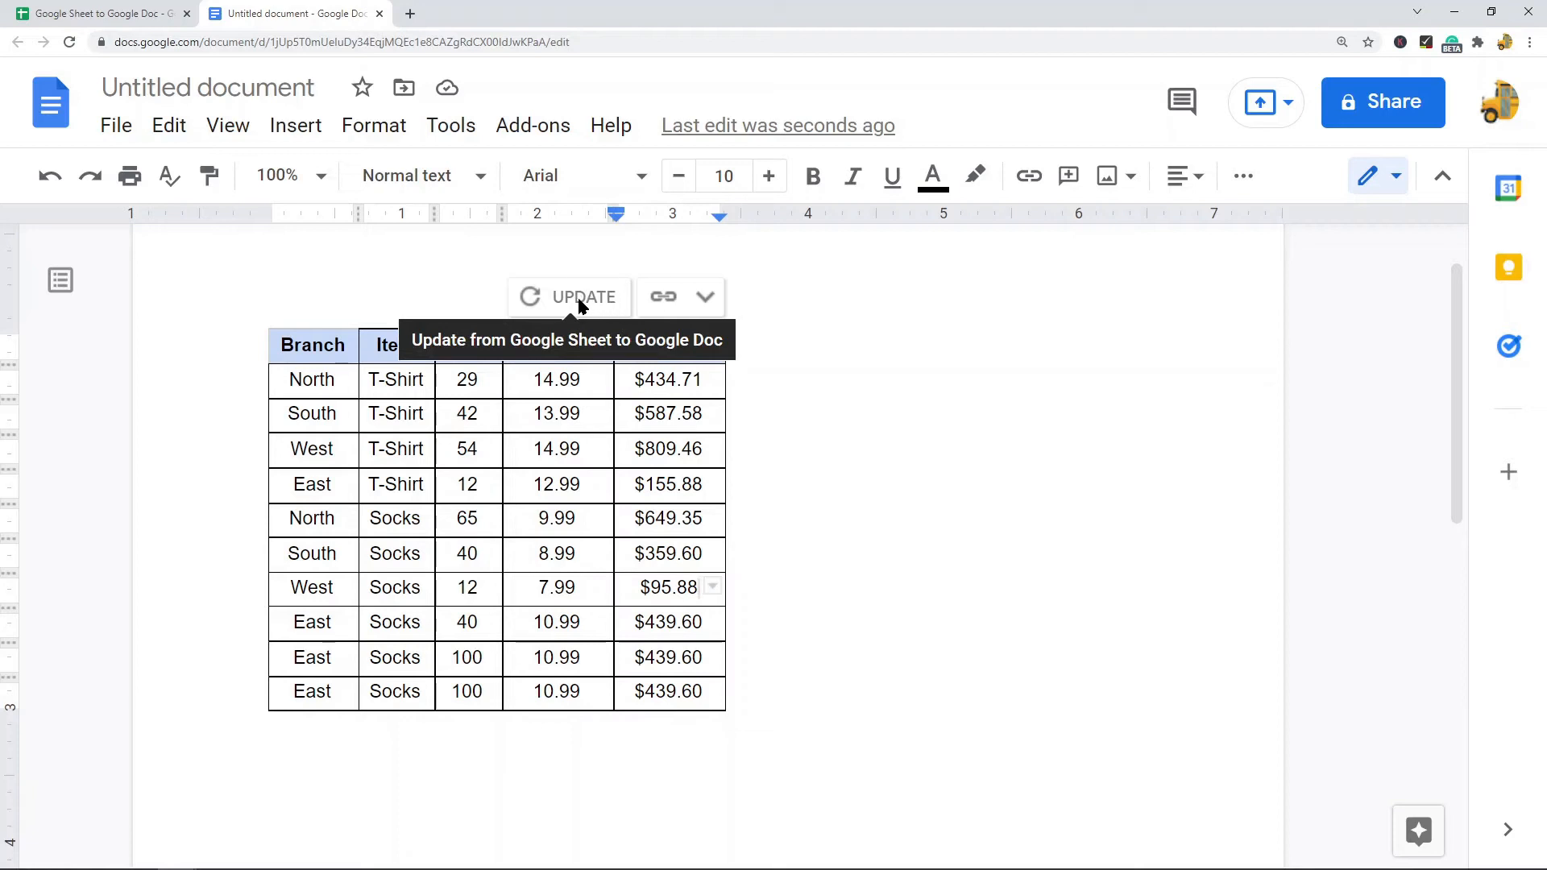
click(569, 297)
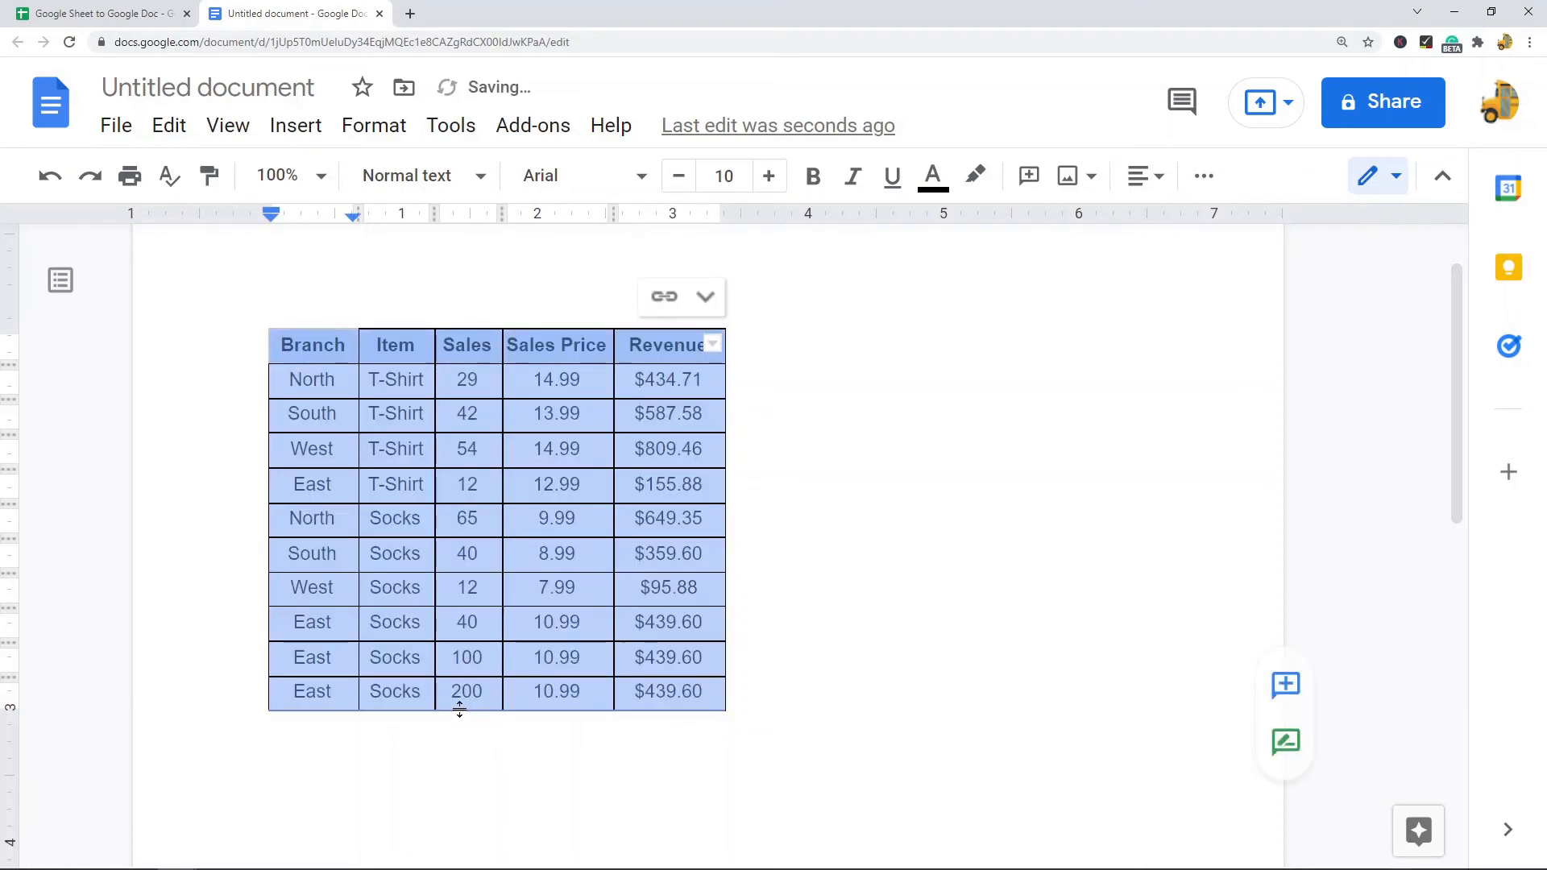
click(468, 692)
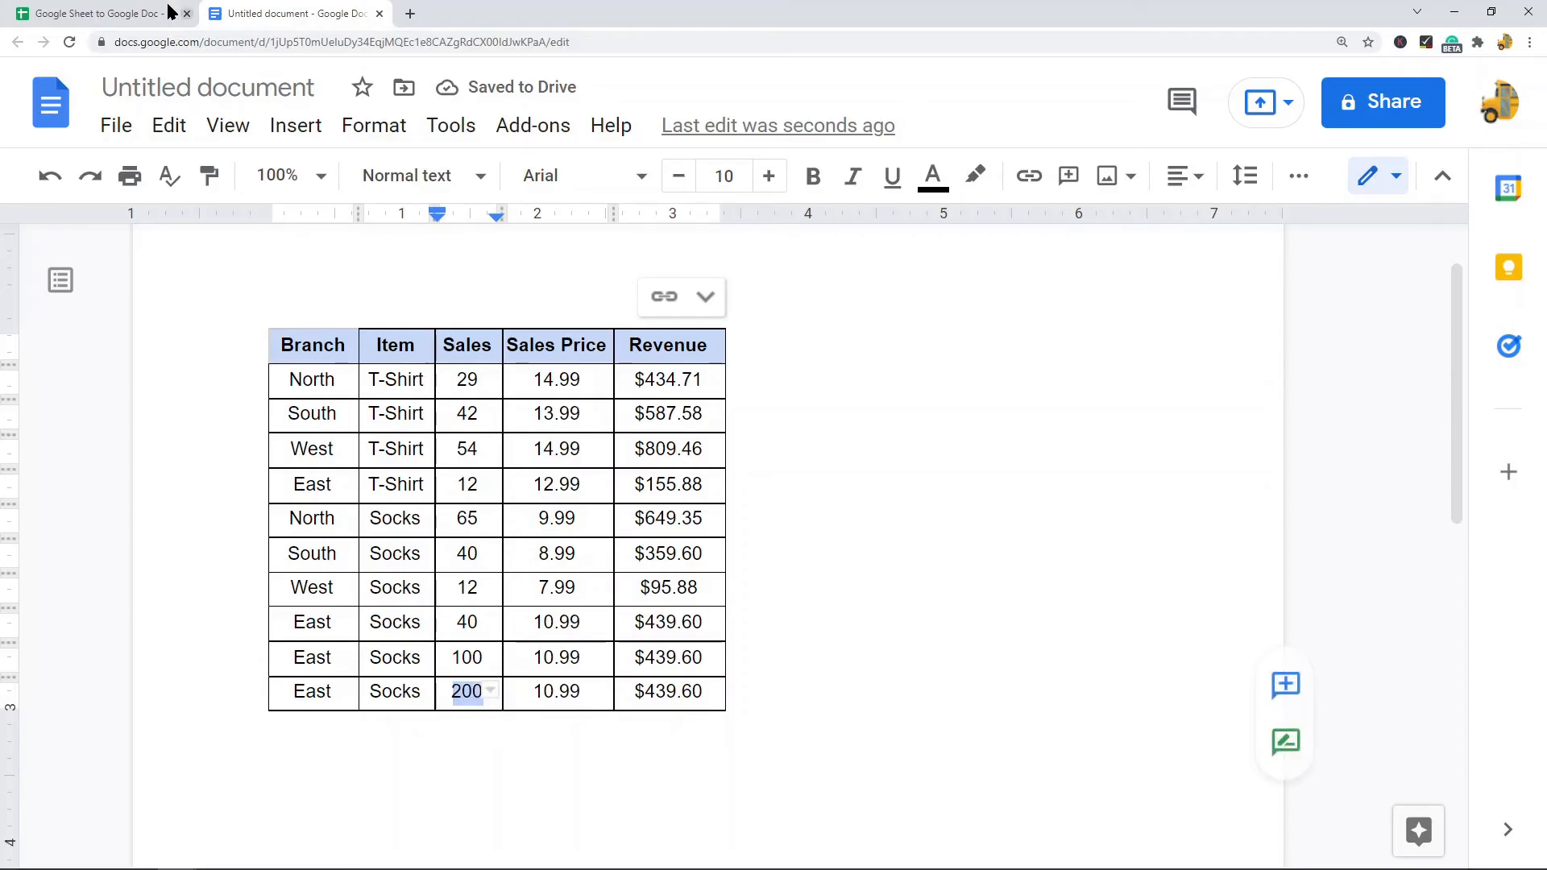
mouse_move(888, 572)
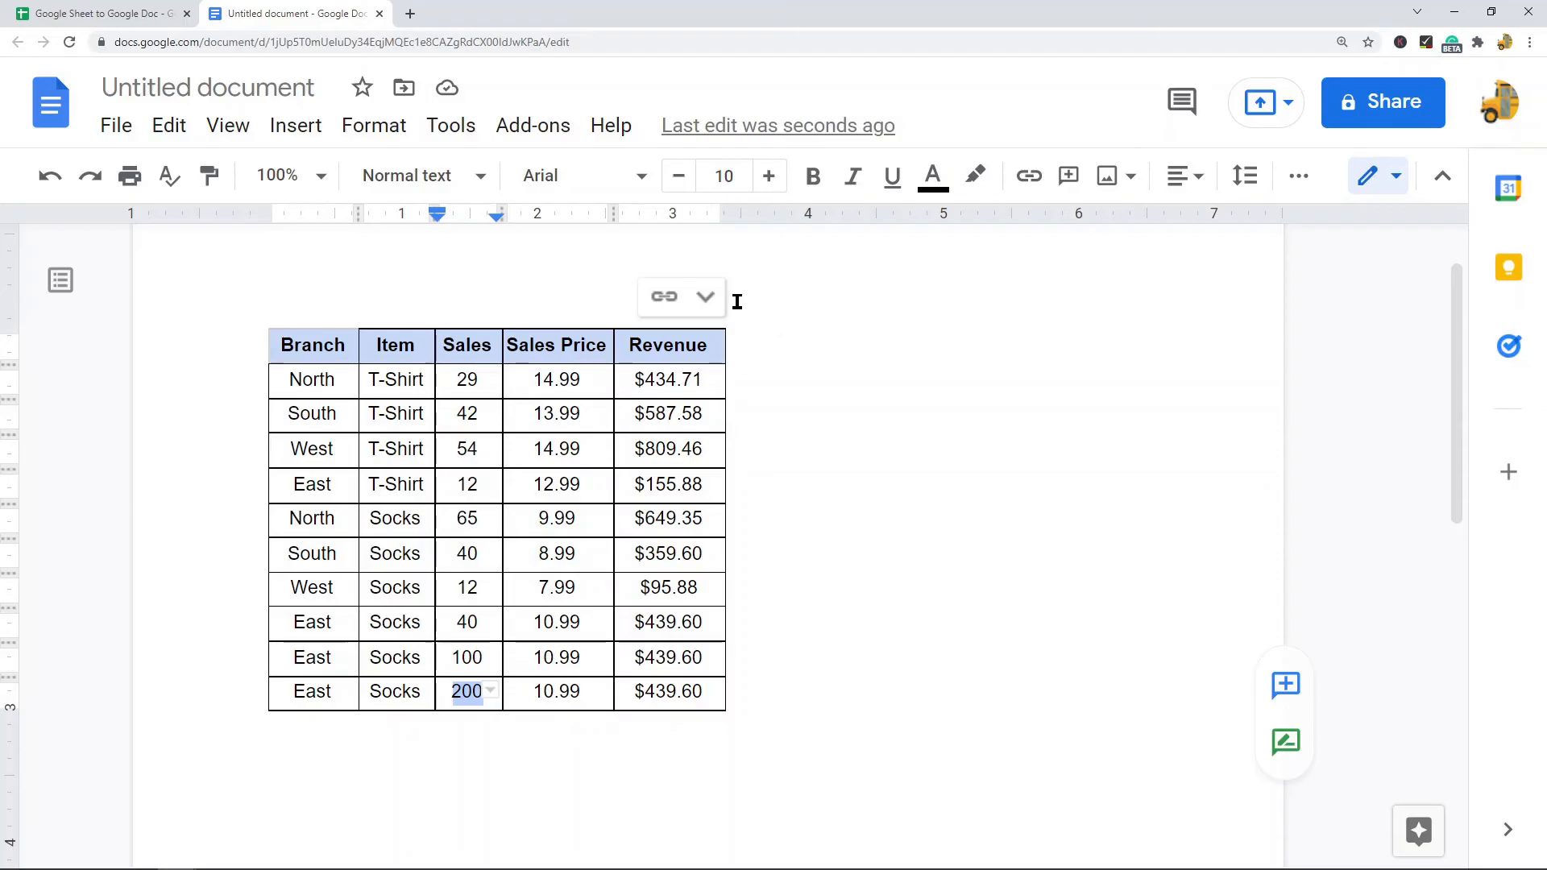
click(98, 13)
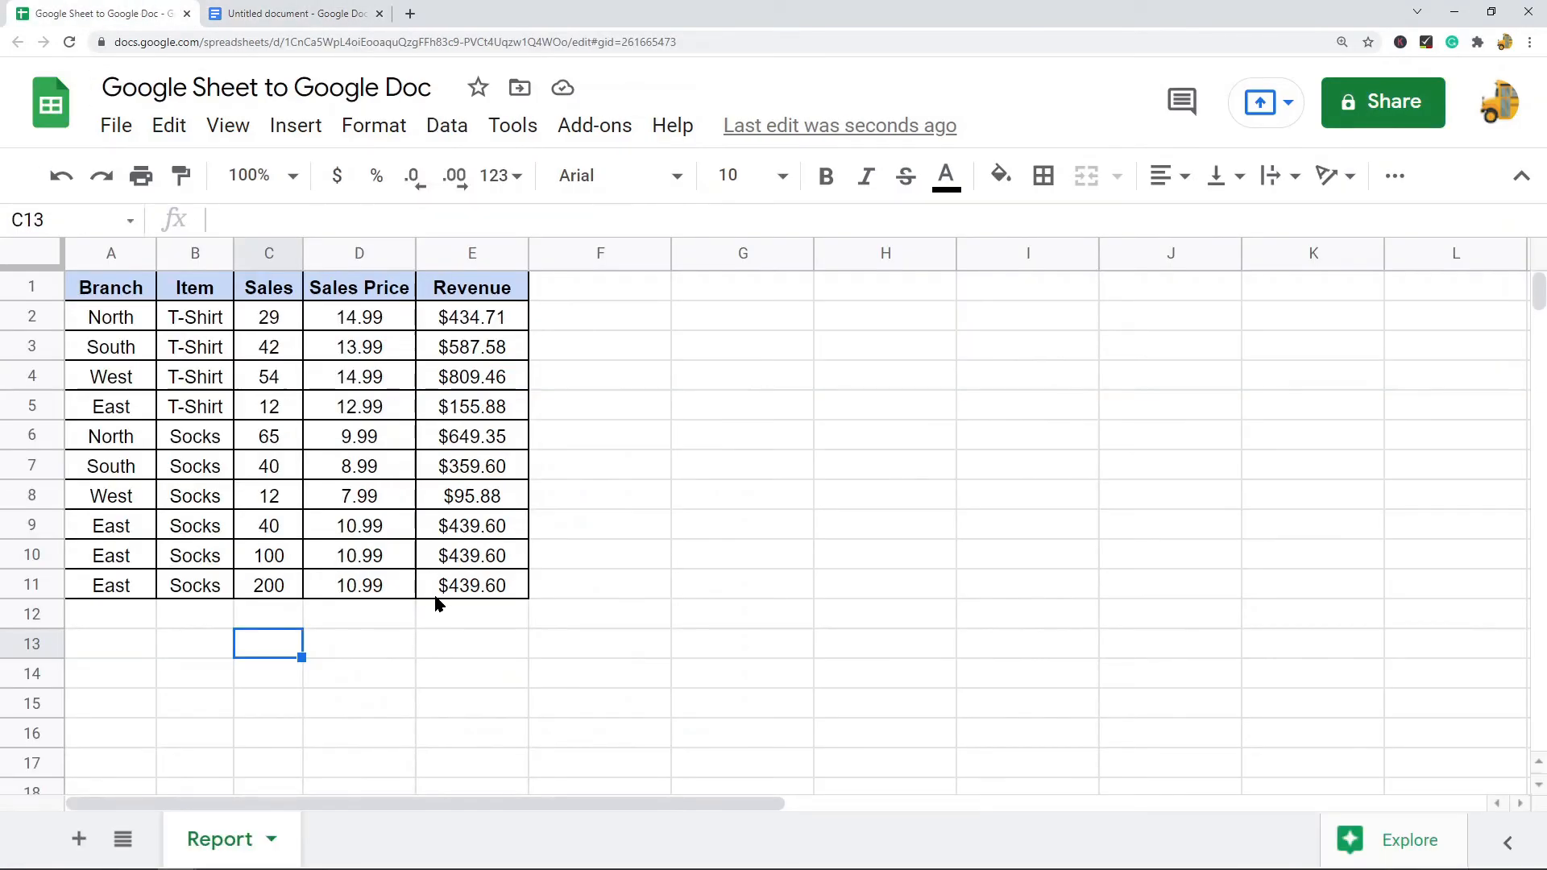
Step: Add an East Socks row with Sales 100 in row 12, then reach the linked table's options in the Doc
click(111, 614)
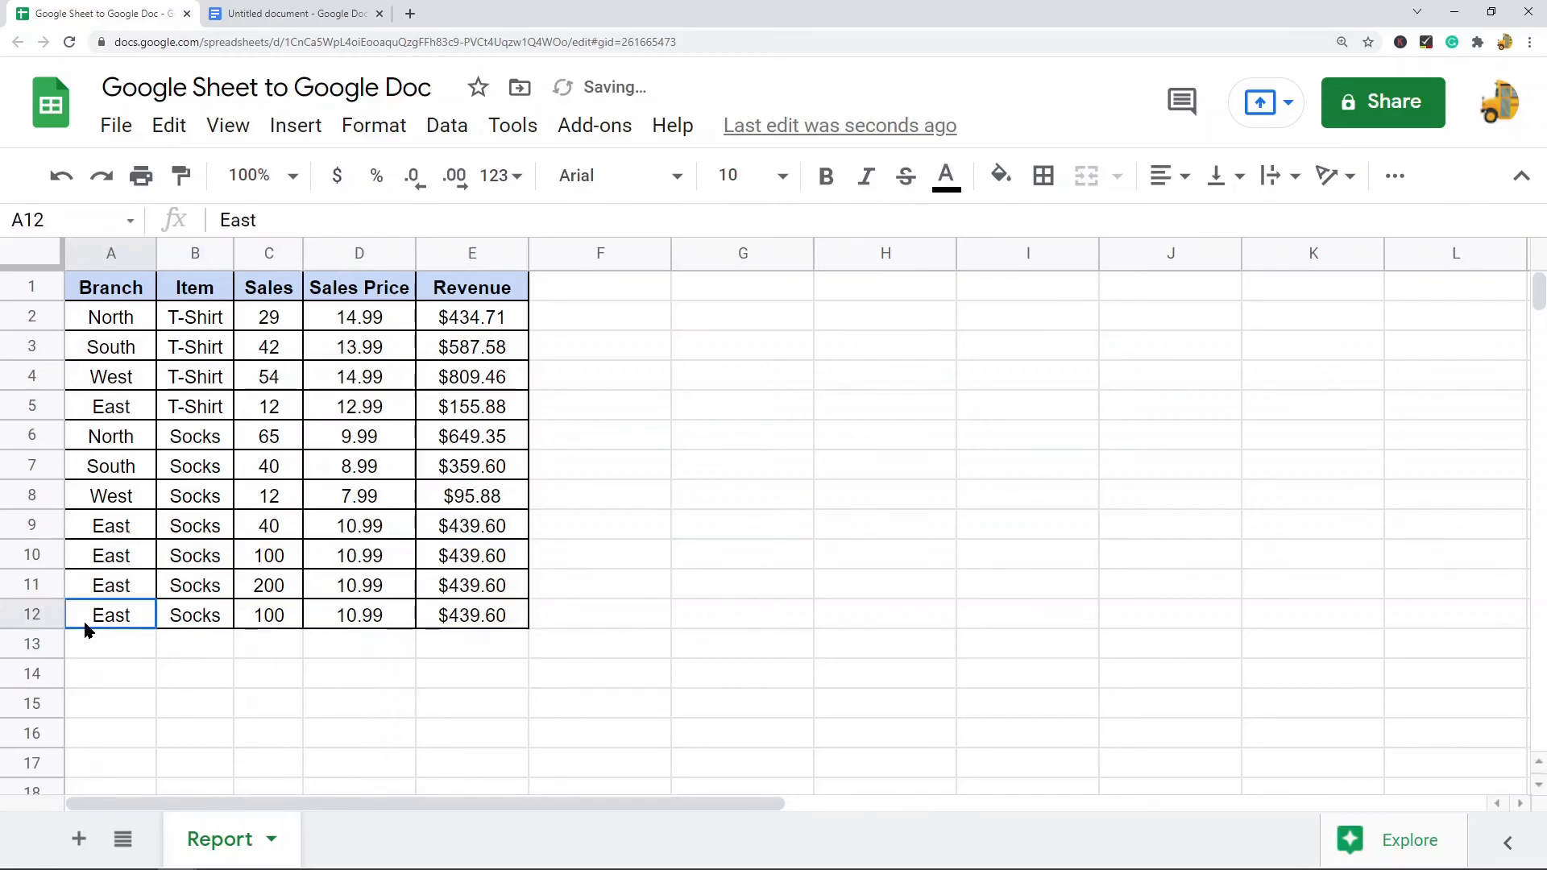
click(294, 13)
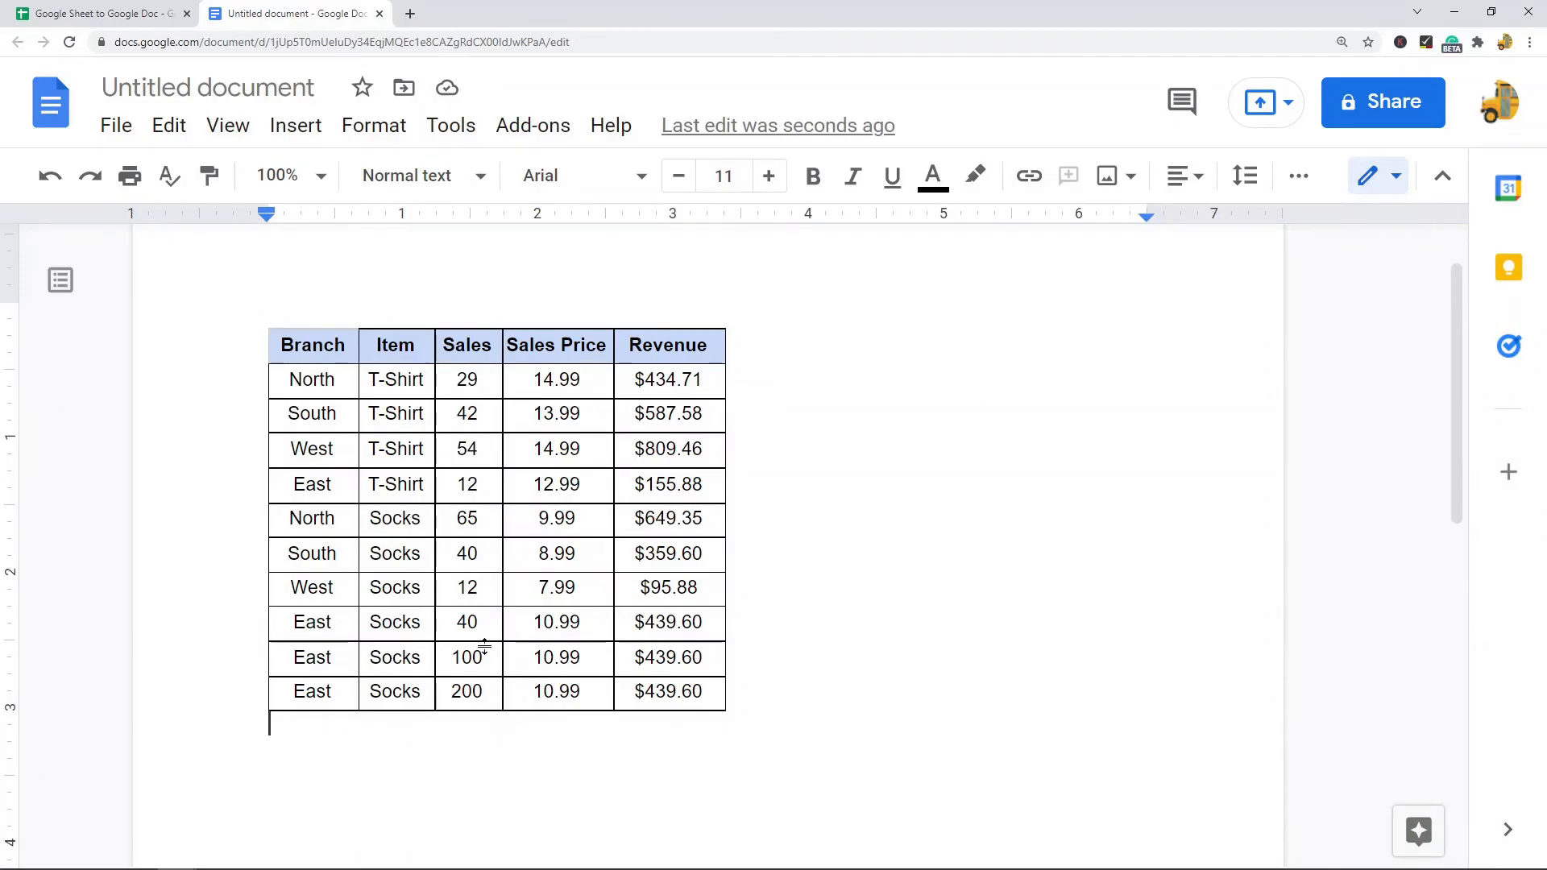
click(99, 14)
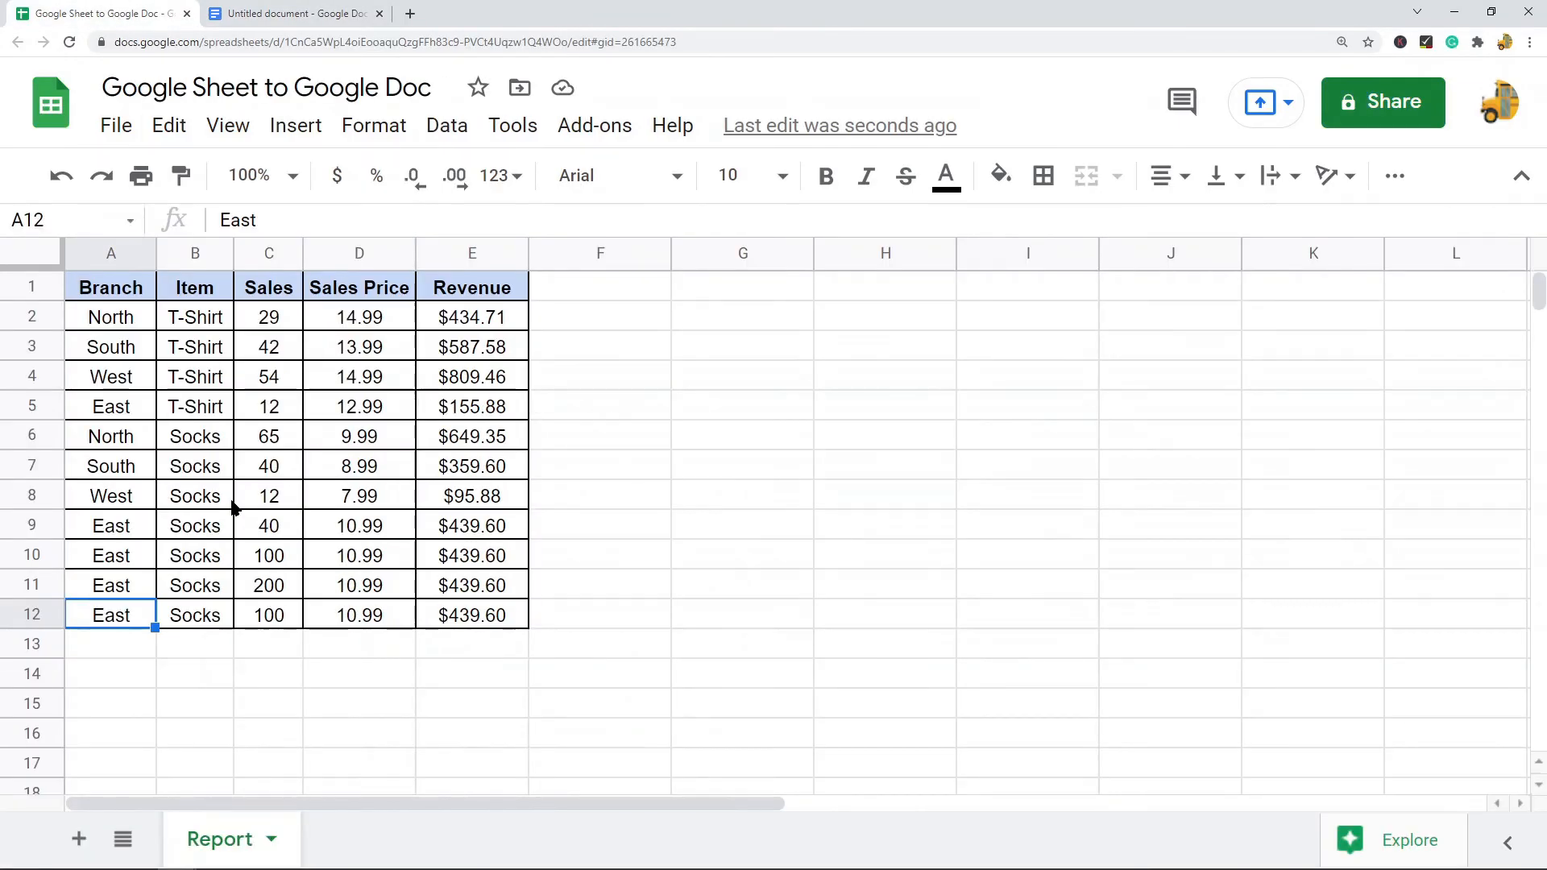
mouse_move(295, 126)
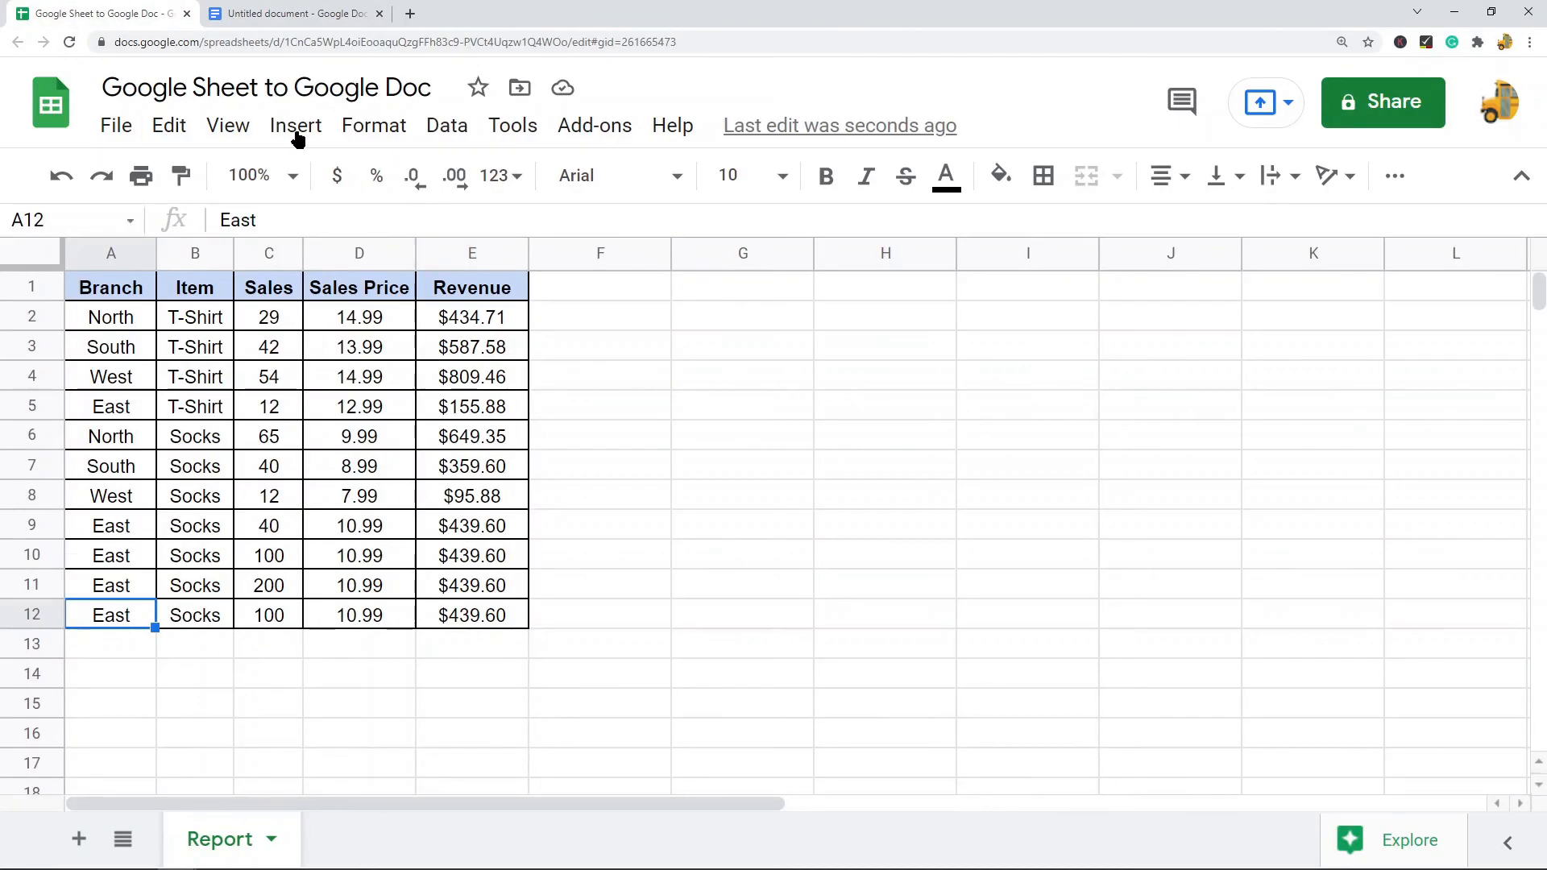
click(292, 13)
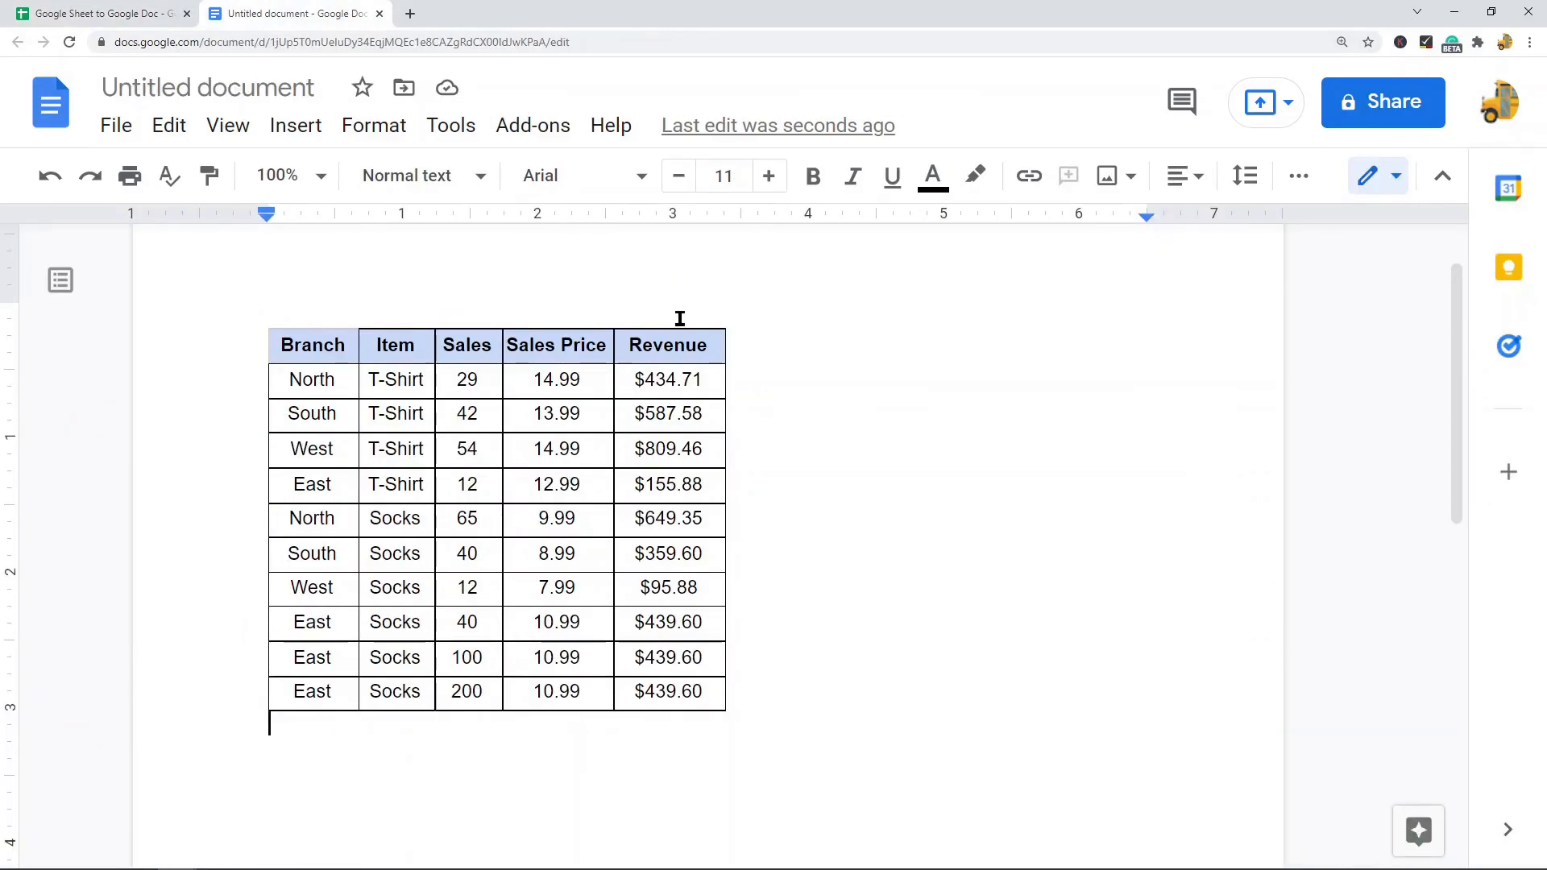
click(678, 318)
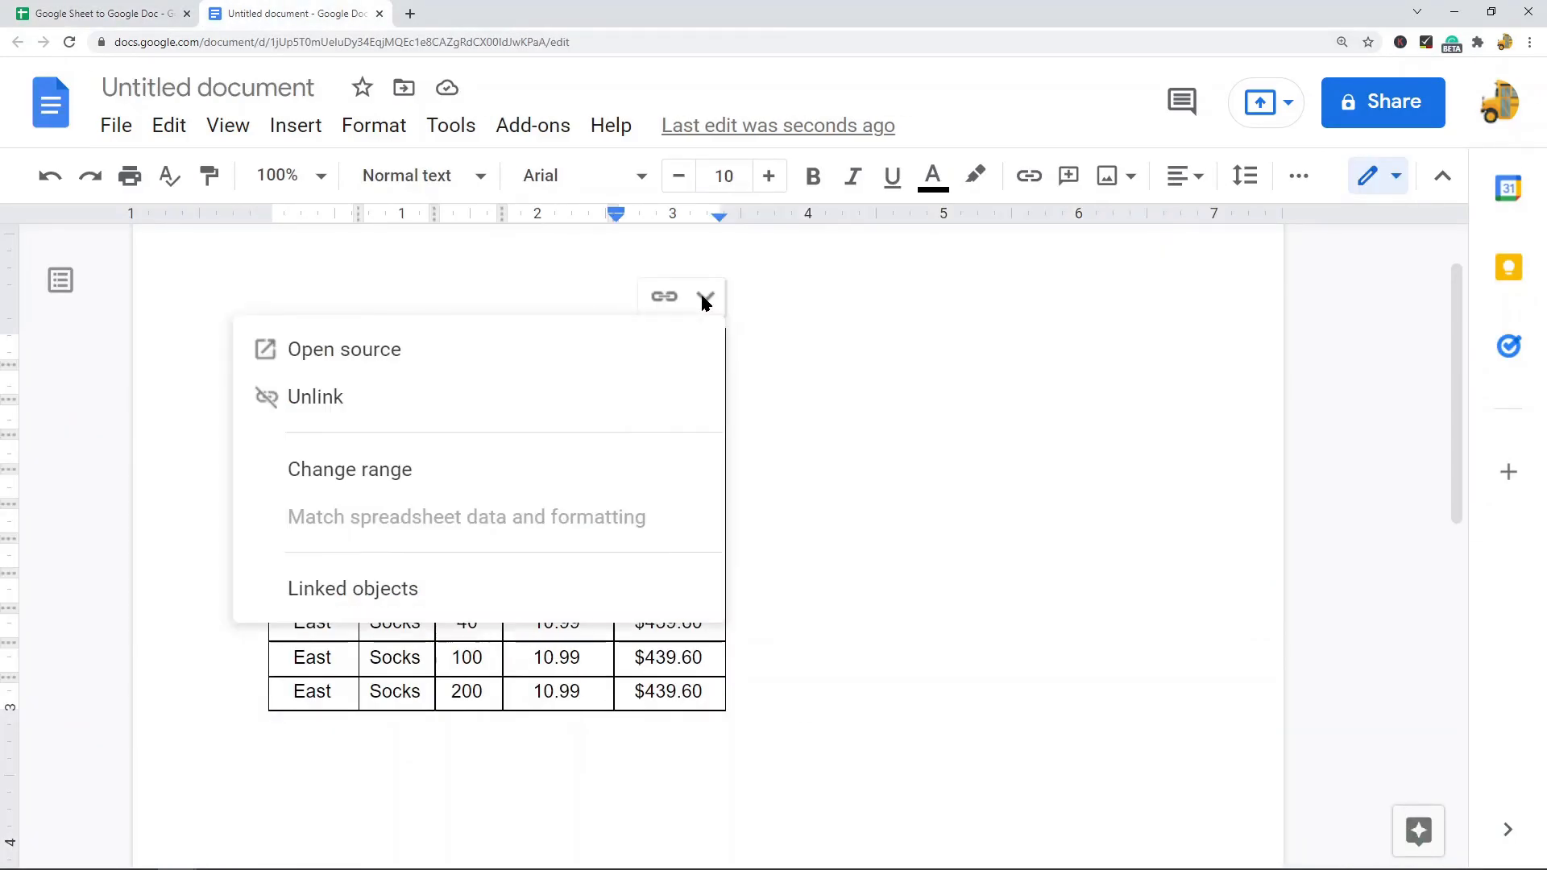
Step: Change the linked range to Report!A1:E12 and confirm so the new row appears
click(349, 469)
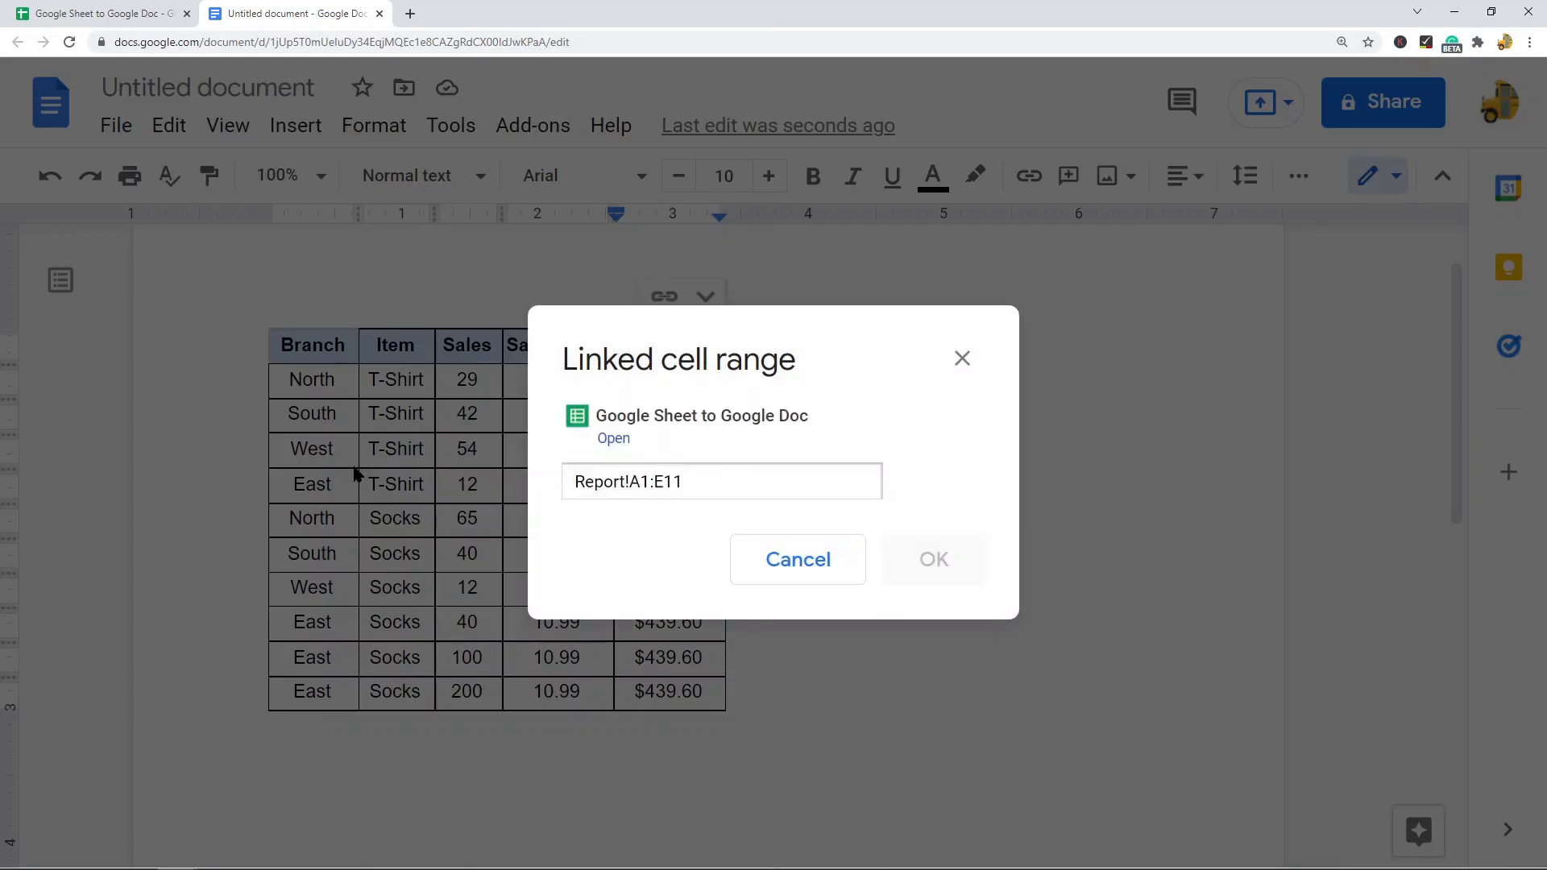
mouse_move(680, 512)
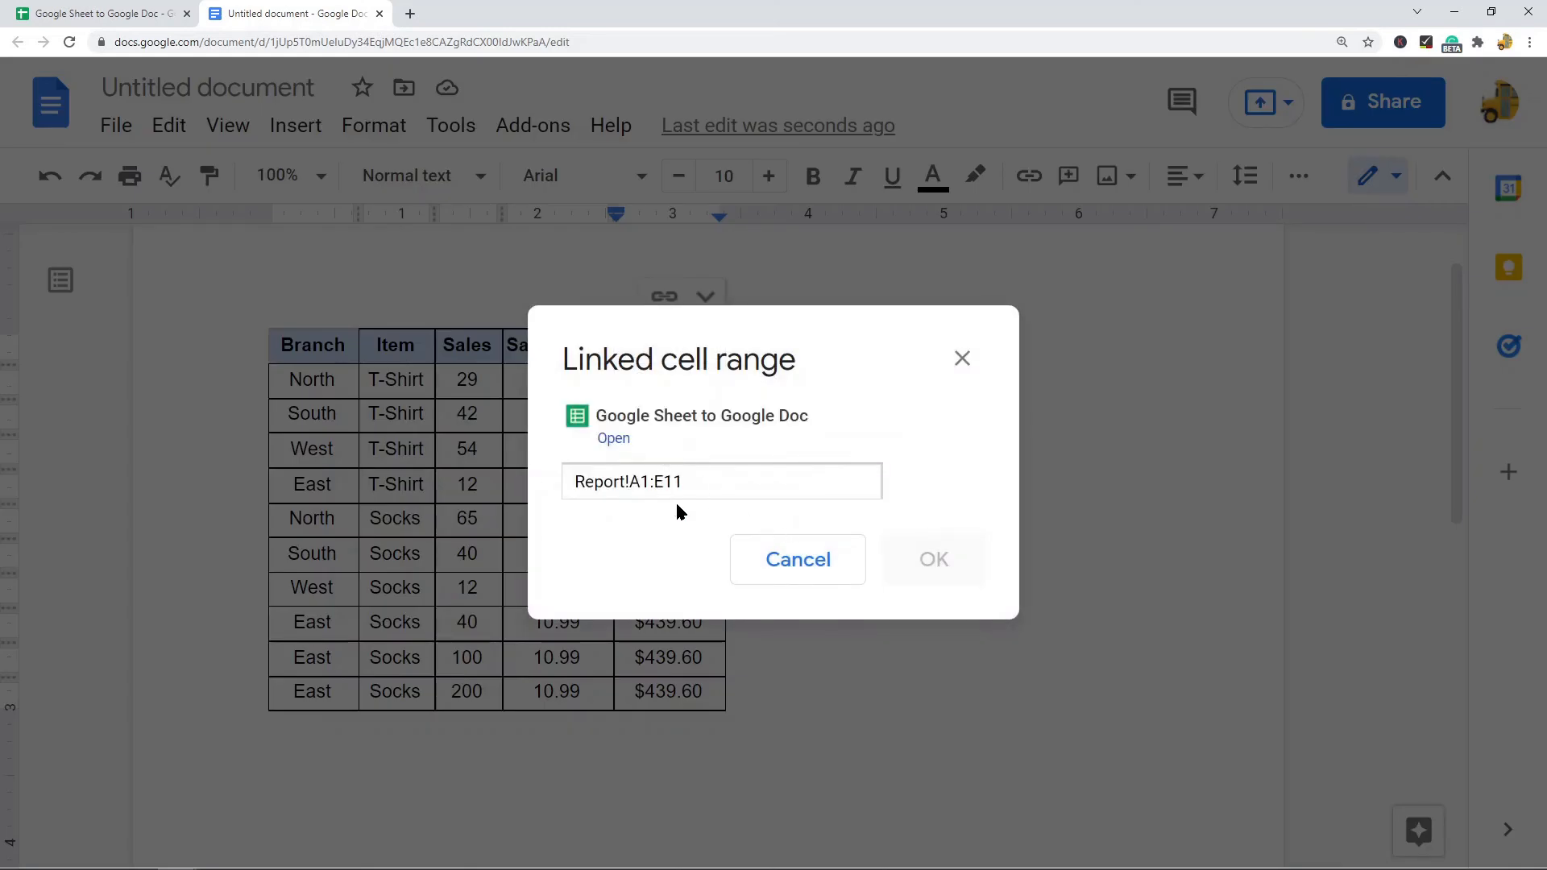
click(721, 482)
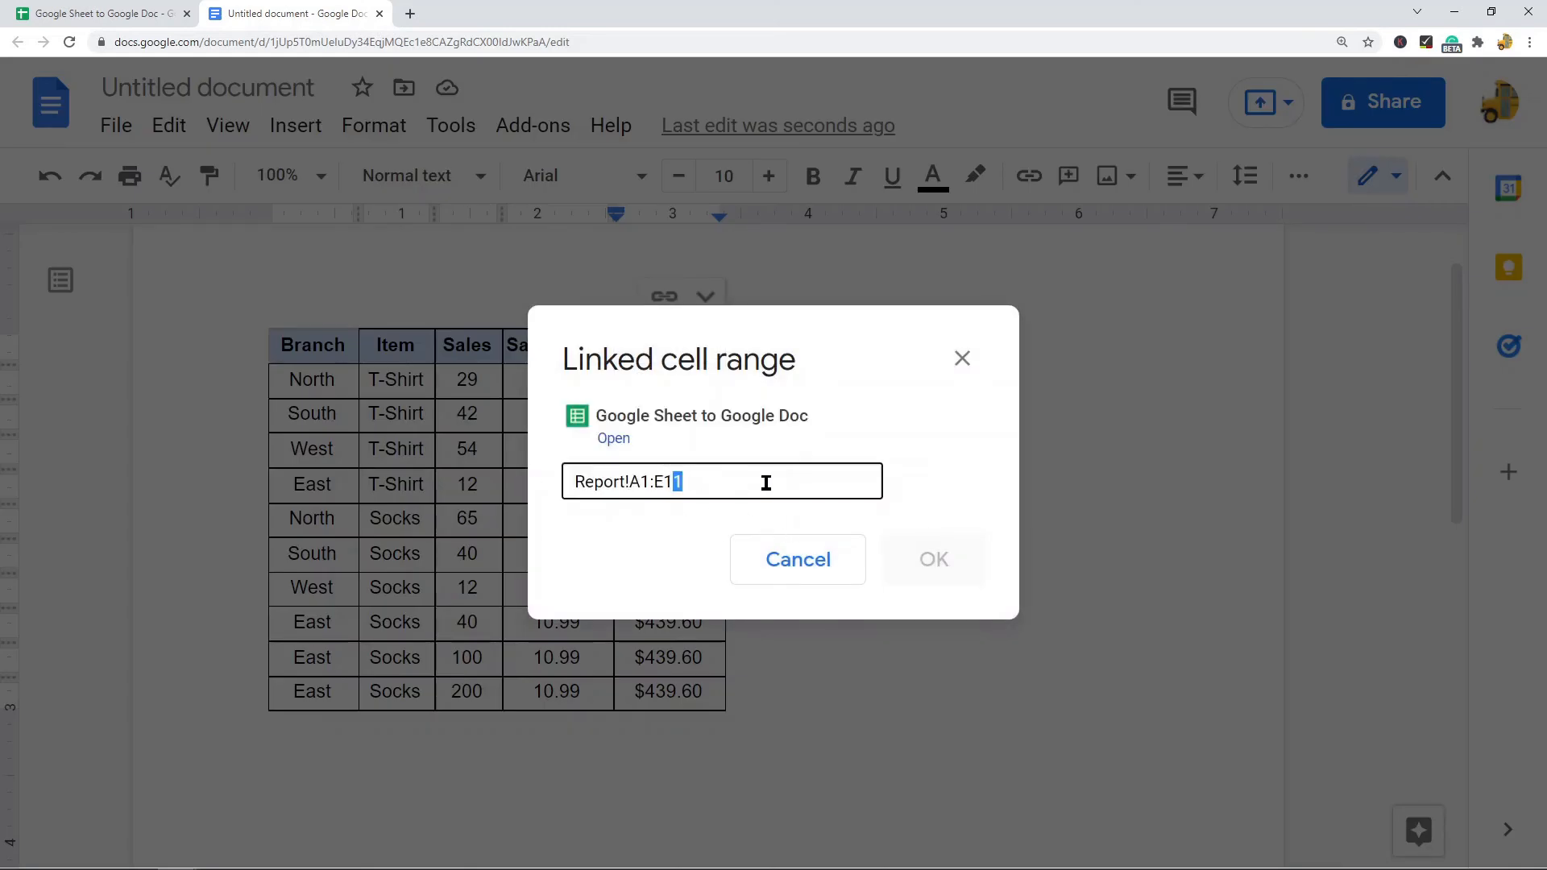
mouse_move(796, 472)
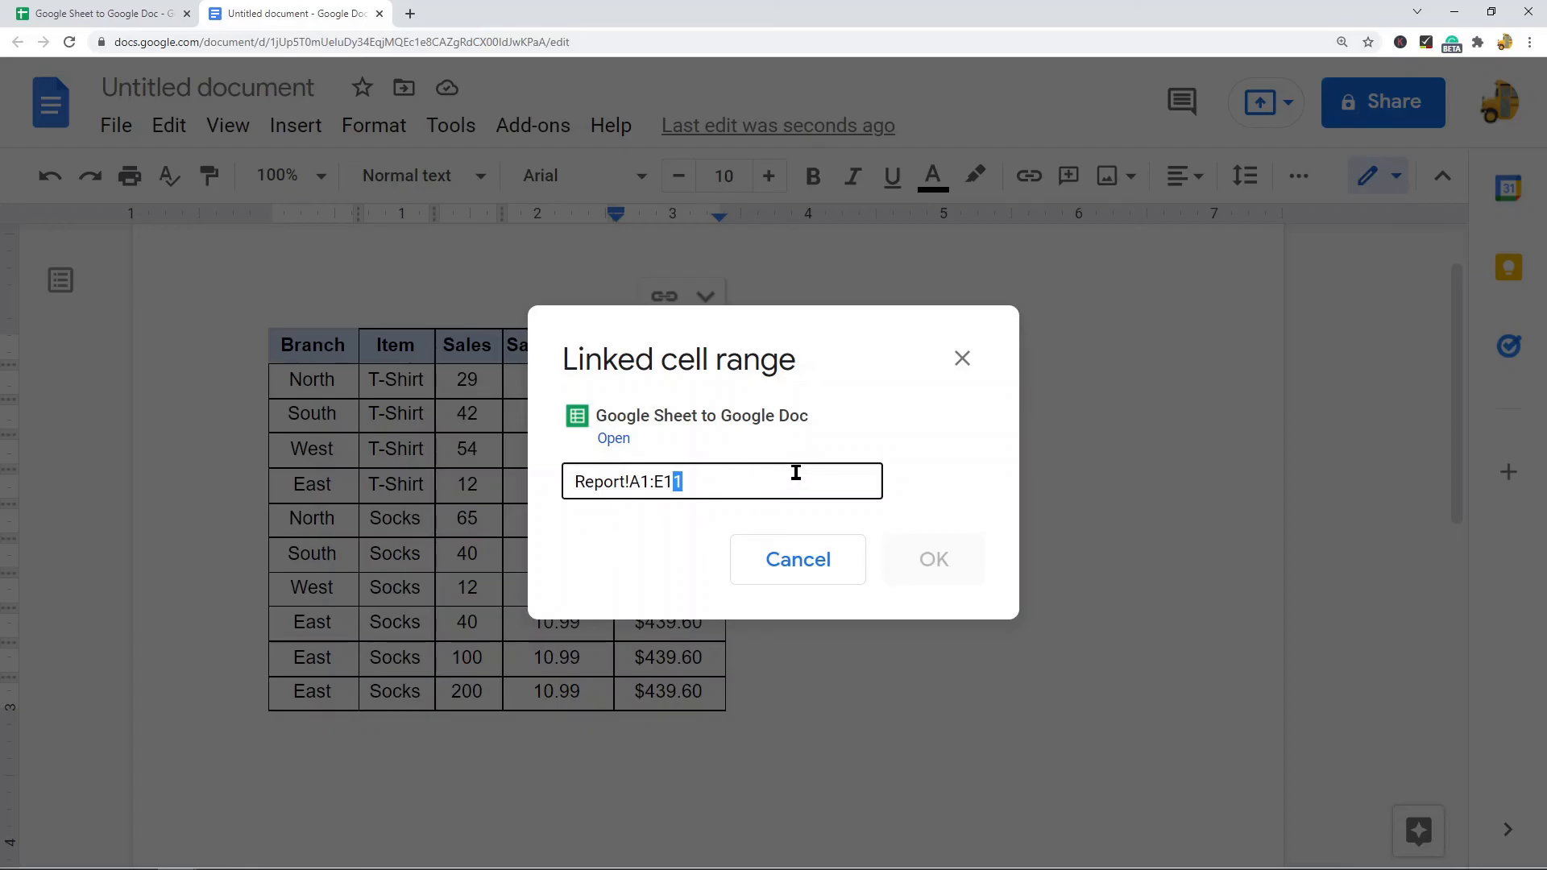
text(2)
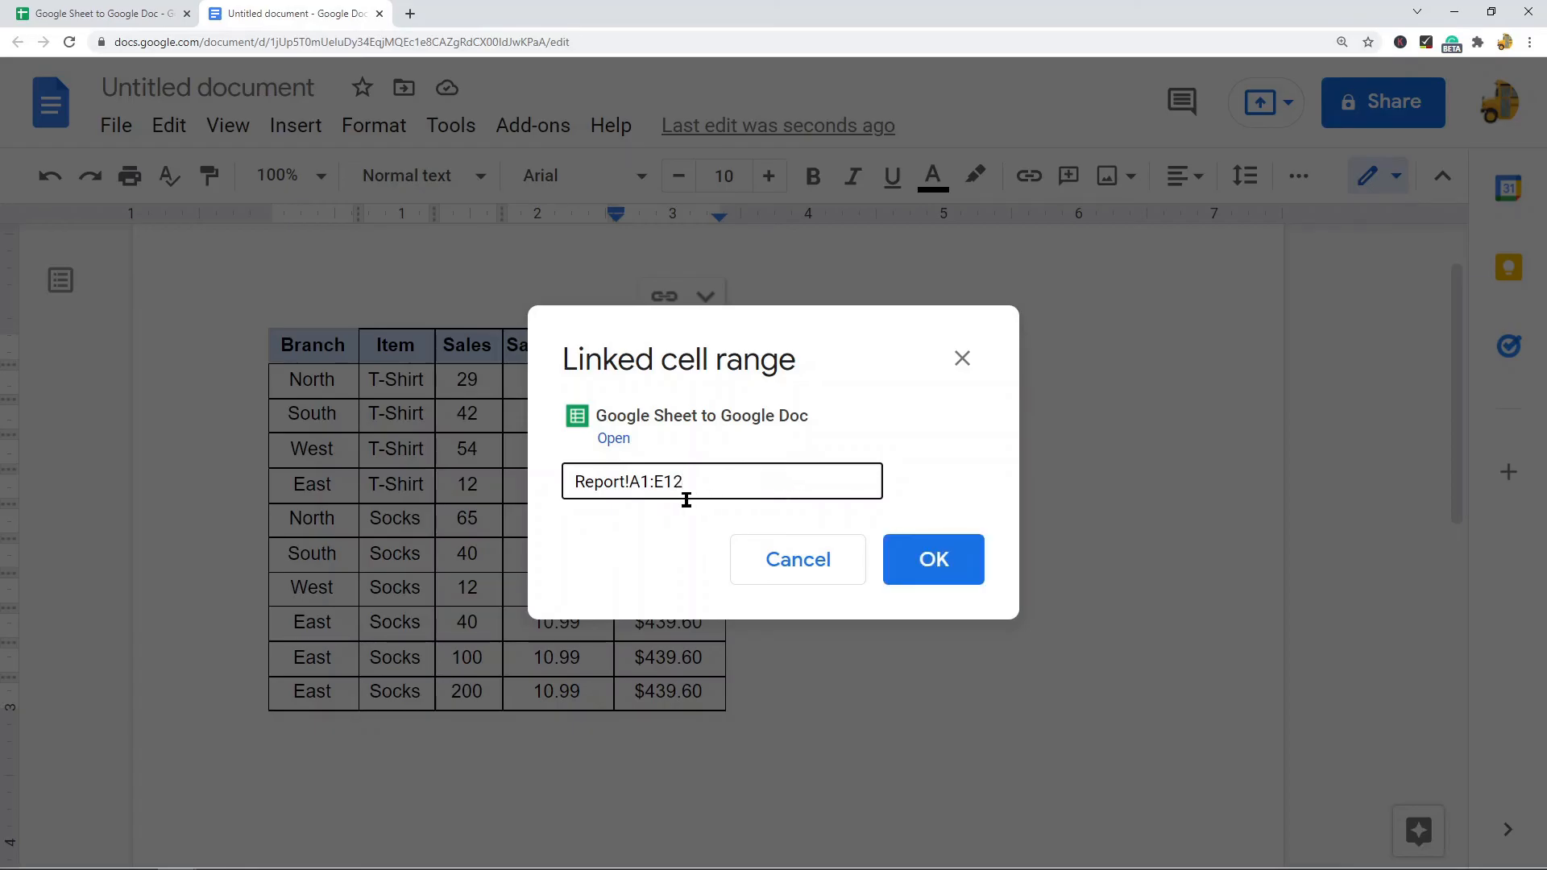
click(932, 559)
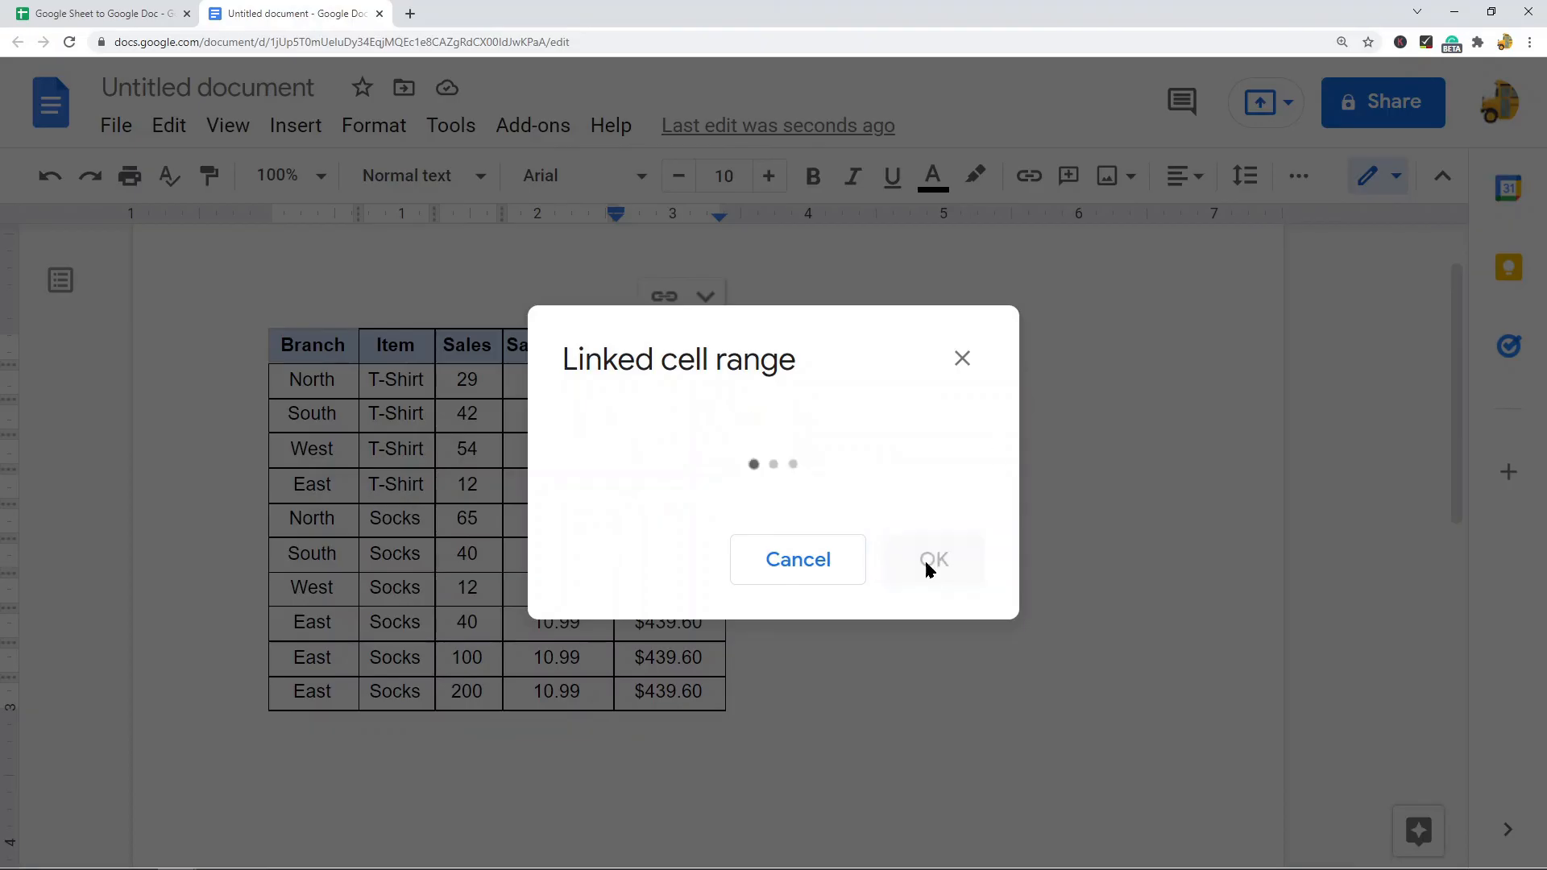
click(934, 559)
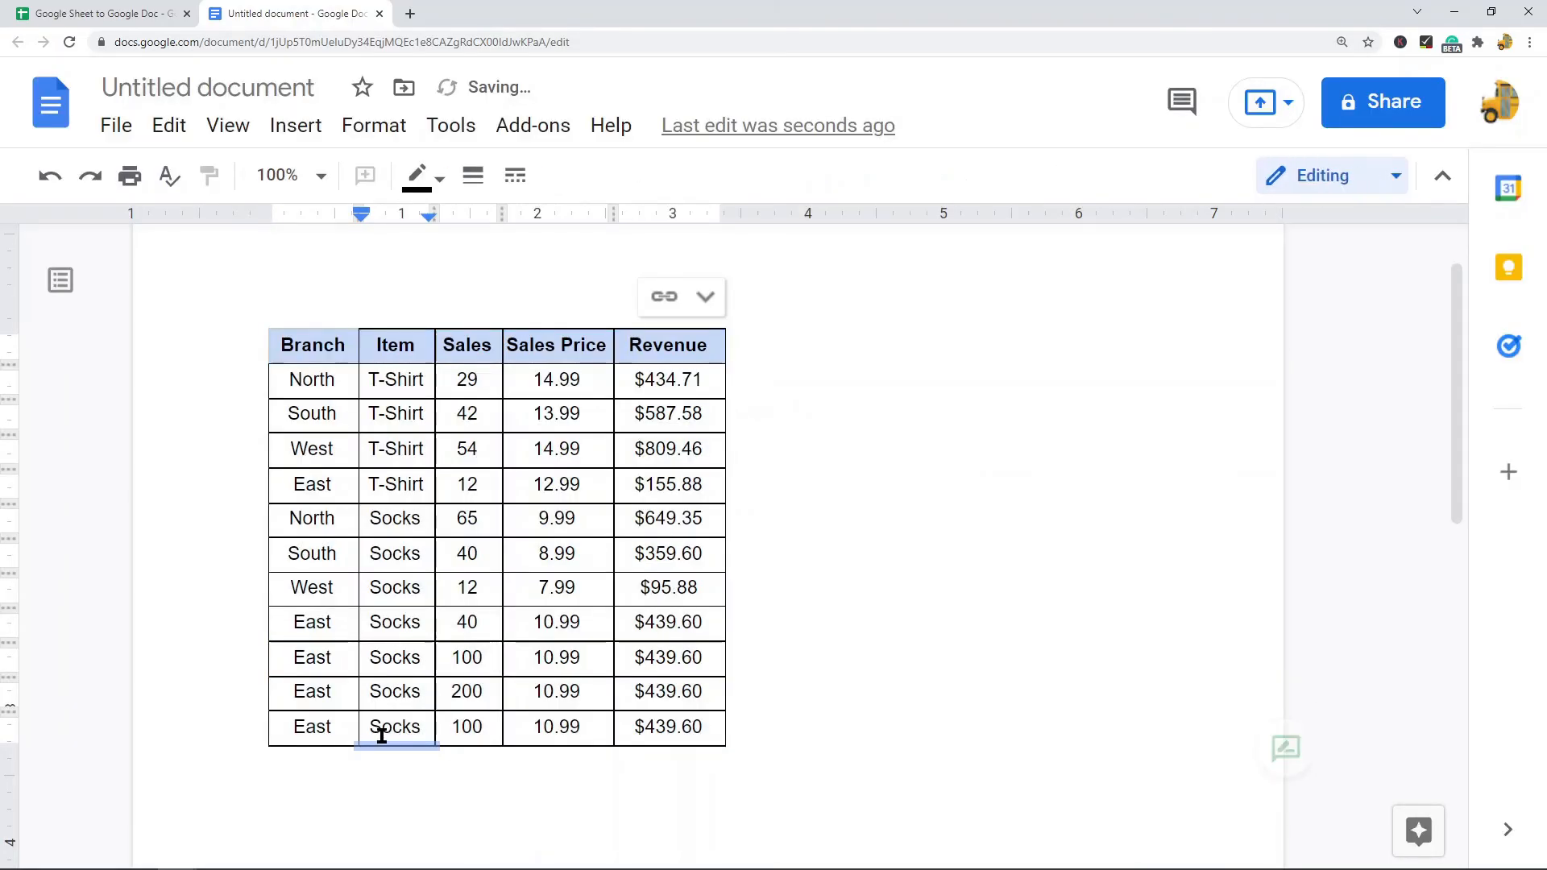